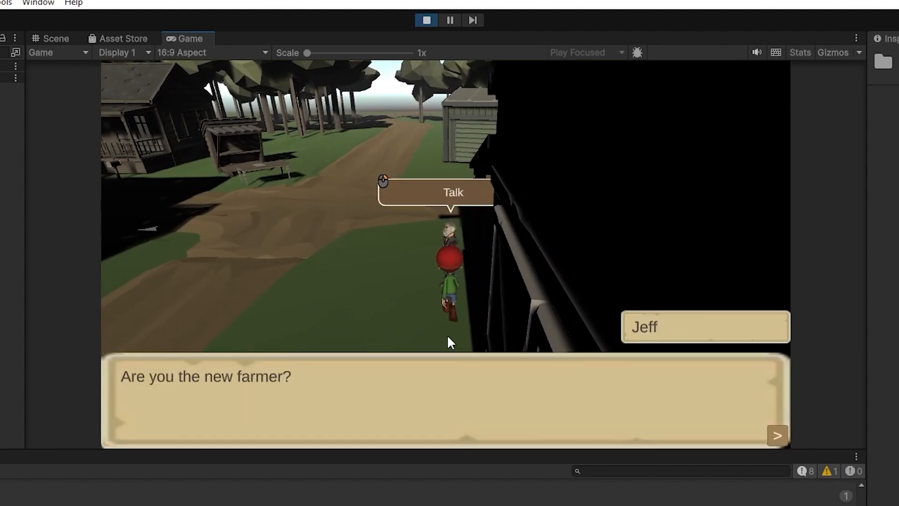
Advance past the villager's greeting about being the new farmer and close the dialogue box.
left_click(778, 435)
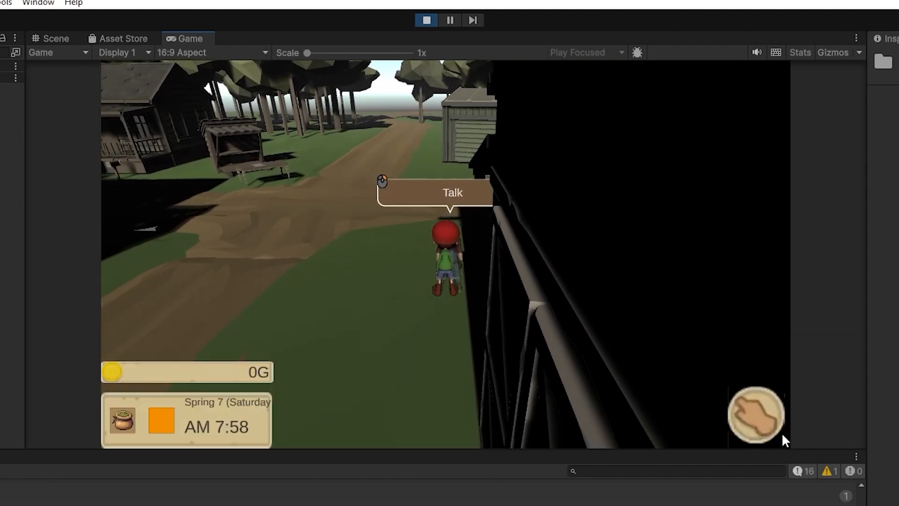
left_click(452, 192)
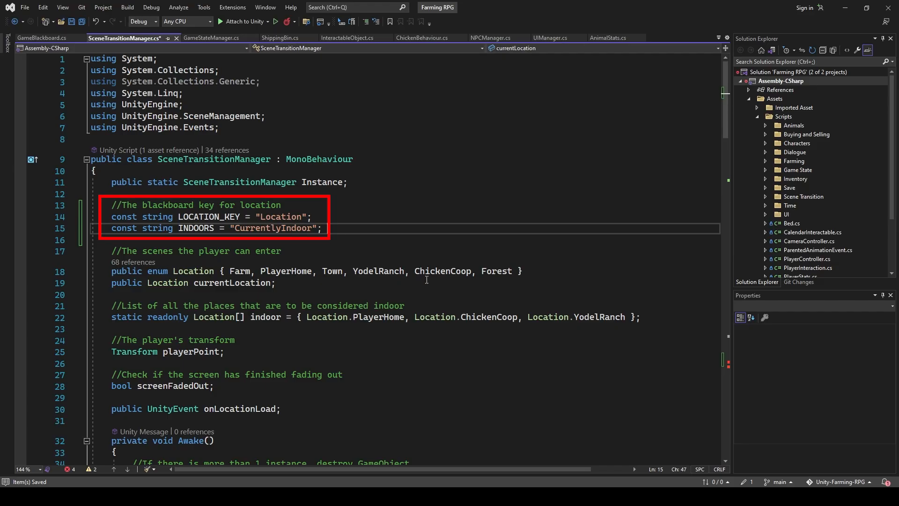
mouse_move(436, 270)
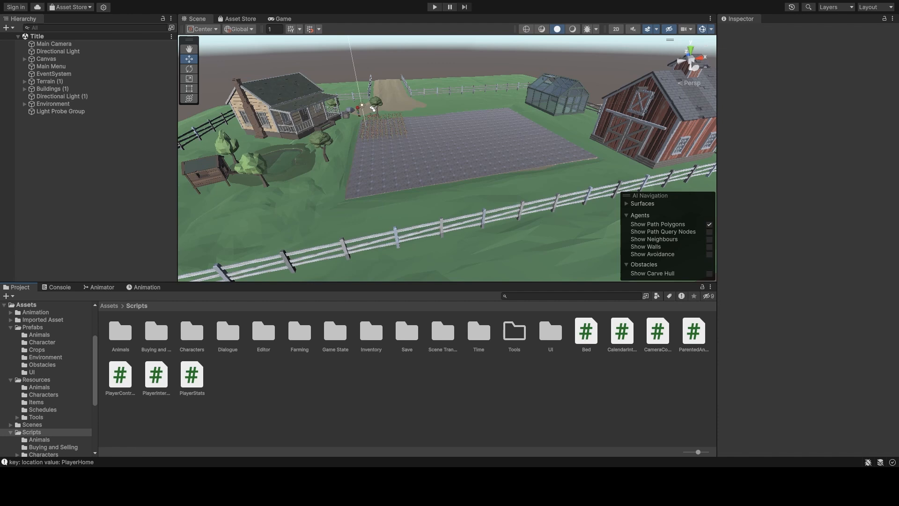
Open the new BlackboardEntryData script from the Scripts folder in Visual Studio.
double_click(335, 331)
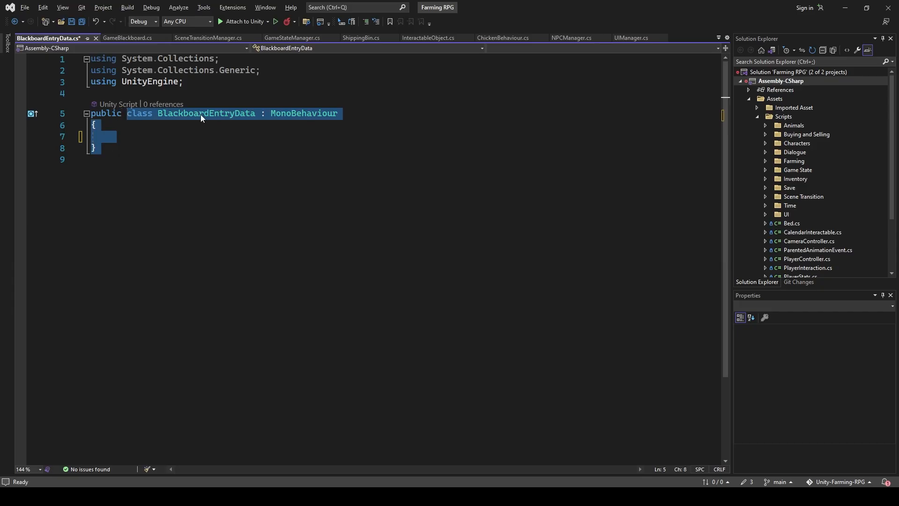
Declare public struct BlackboardEntryData in place of the MonoBehaviour class.
type("public struct Black")
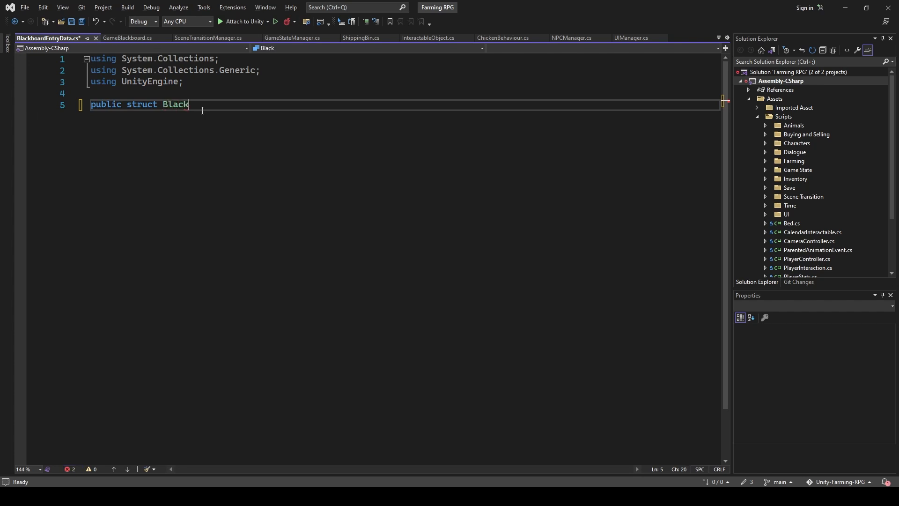
type("boardEntryData { }")
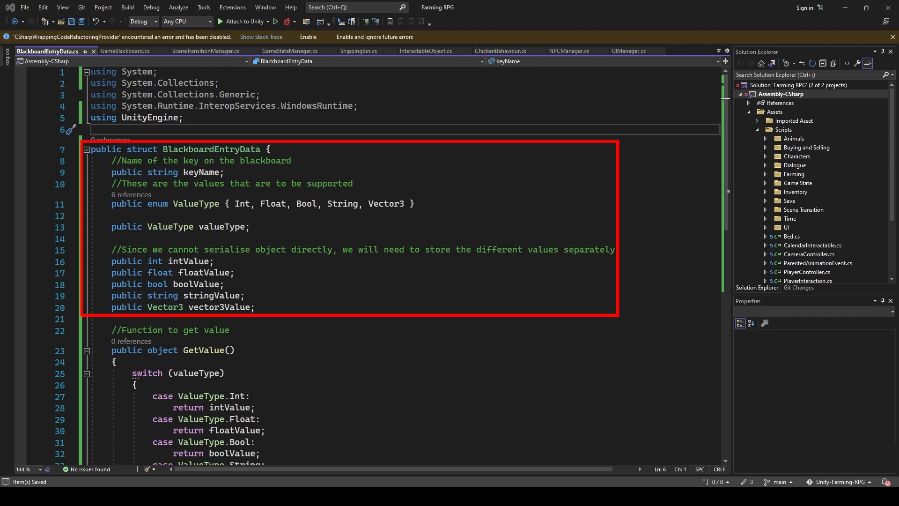
scroll("down", 3)
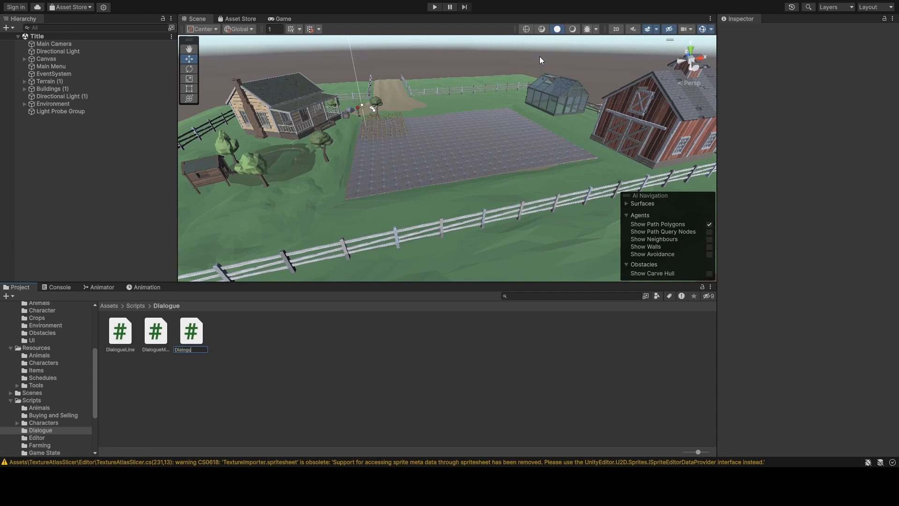
Name the new C# script in Scripts/Dialogue DialogueCondition.
type("DialogueCond")
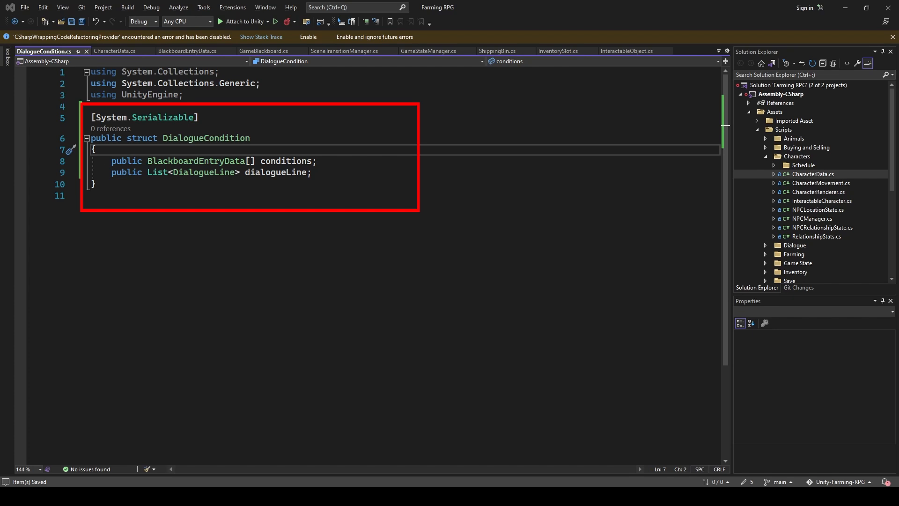
Bring up DialogueCondition.cs to define the serializable struct with conditions and dialogue lines.
left_click(115, 51)
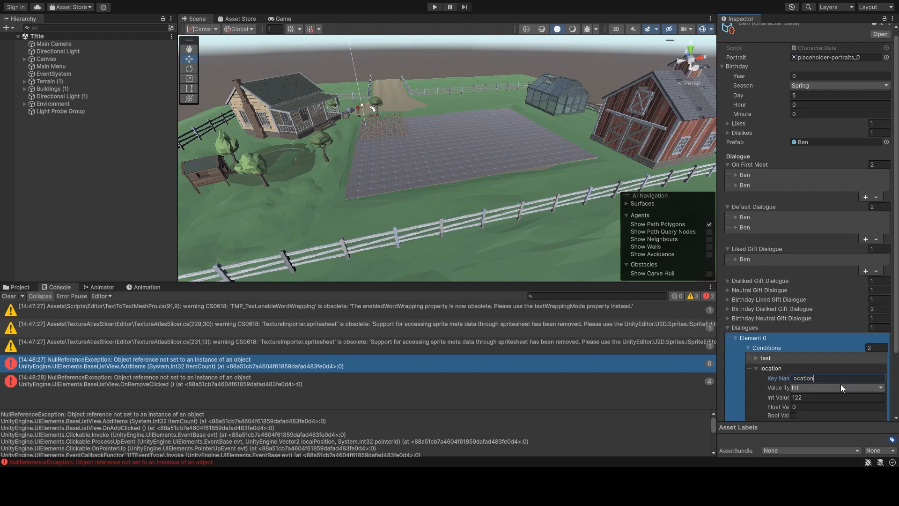
Set Ben's location condition to Value Type String with String Value PlayerHome.
left_click(838, 387)
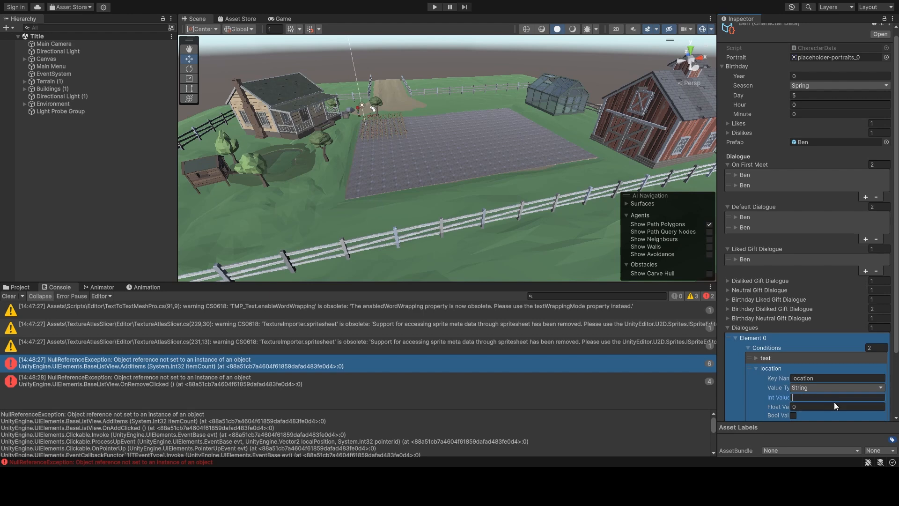
scroll("down", 3)
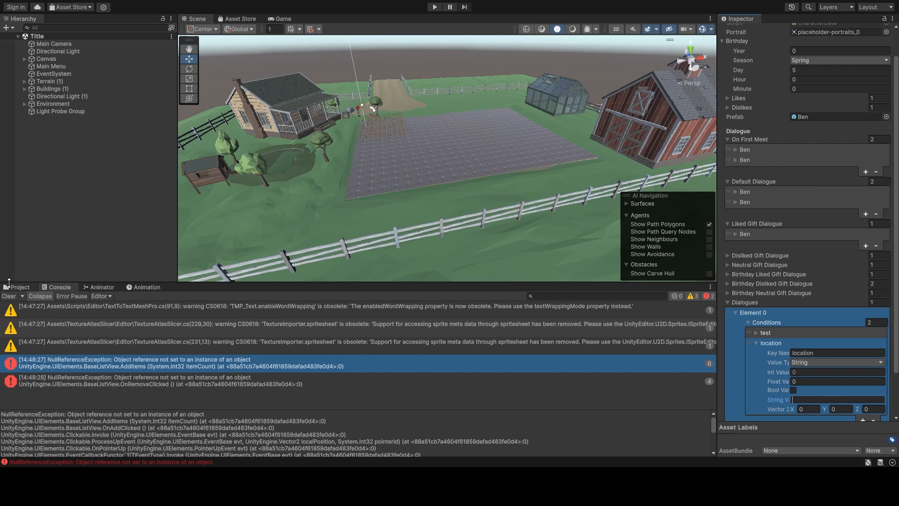
left_click(19, 286)
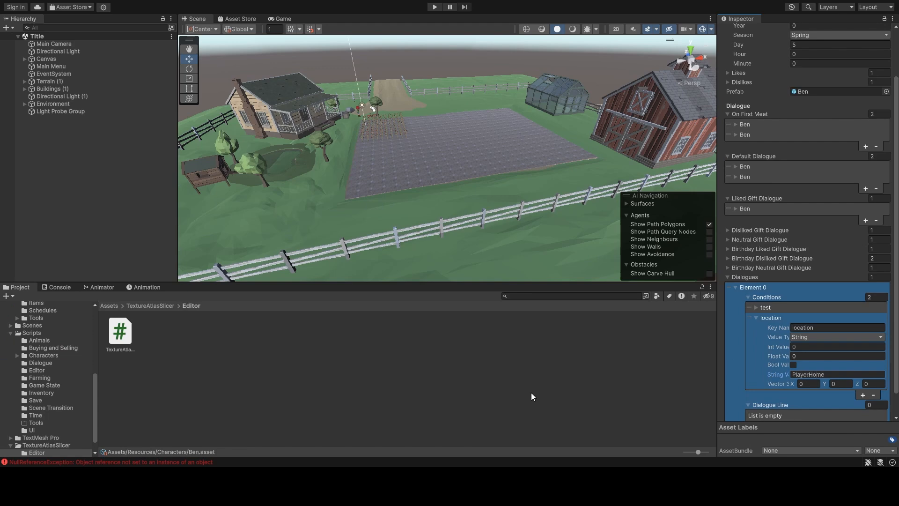
left_click(58, 288)
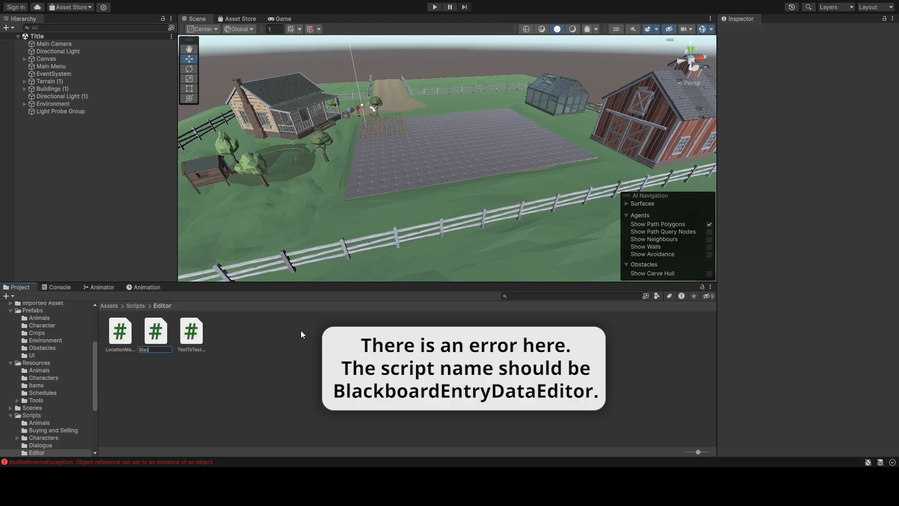
Start naming a new BlackboardEntryDataEditor script in the Scripts/Editor folder.
type("Blackboard")
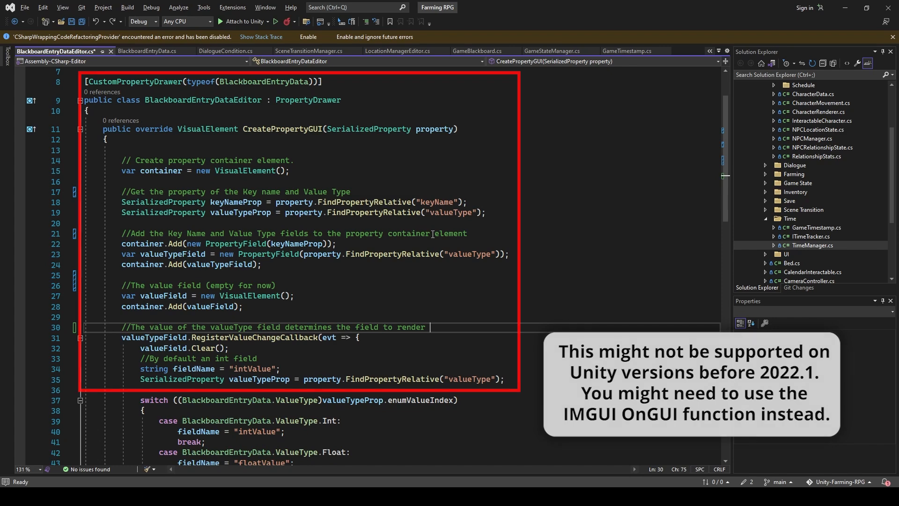
Add field.BindProperty(value); after valueField.Add(field) in BlackboardEntryDataEditor.cs.
scroll("down", 3)
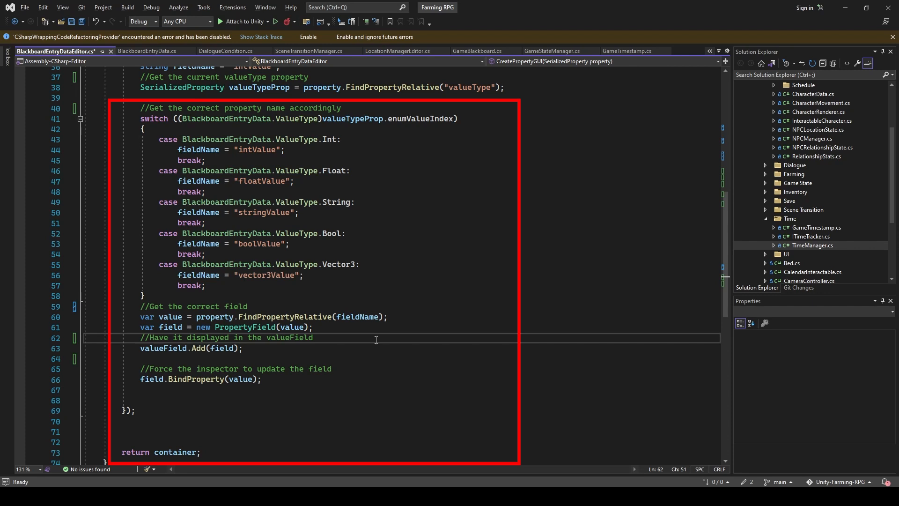
mouse_move(381, 350)
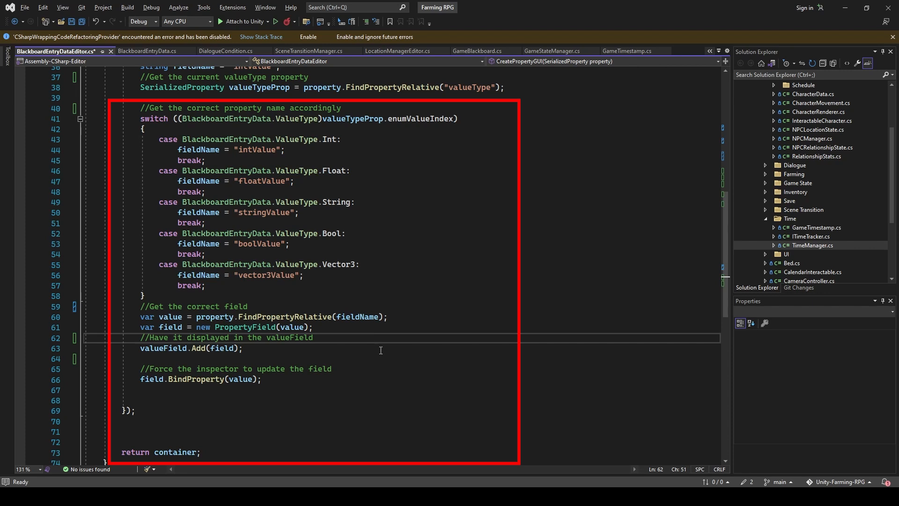
mouse_move(384, 356)
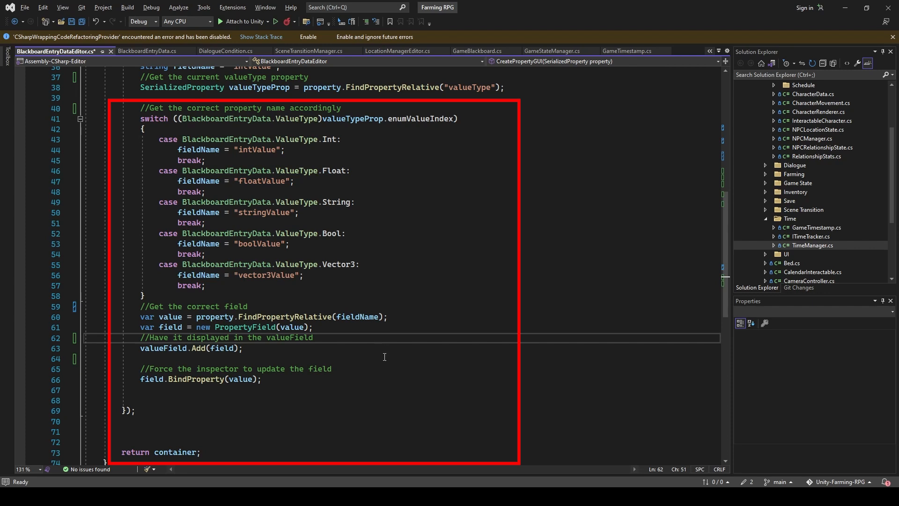
mouse_move(390, 362)
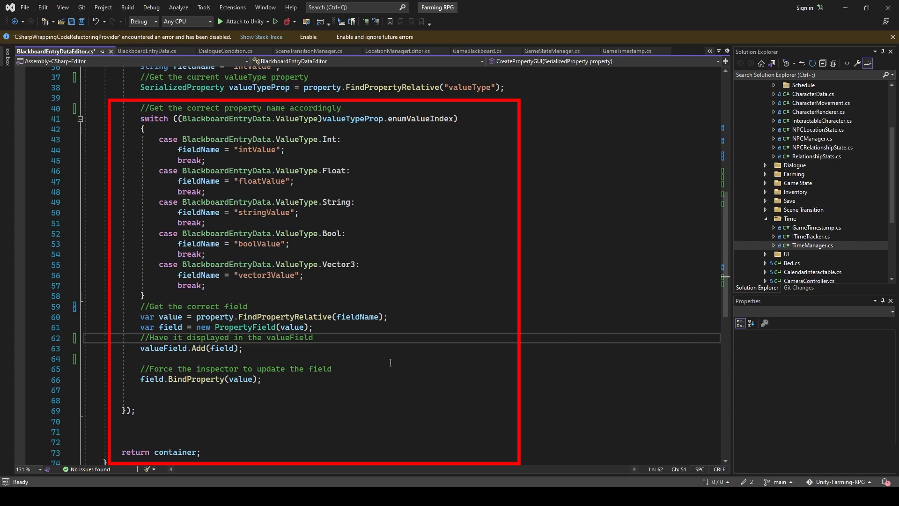
mouse_move(395, 371)
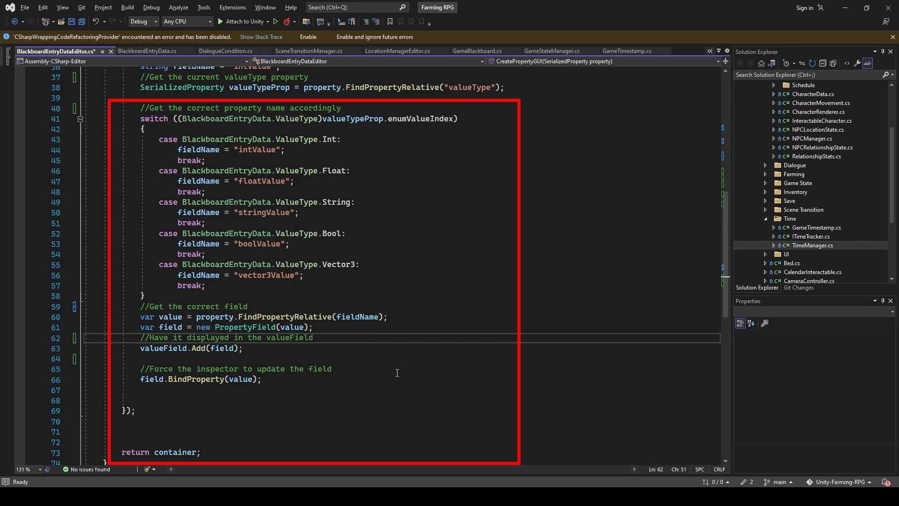
key("ctrl+s")
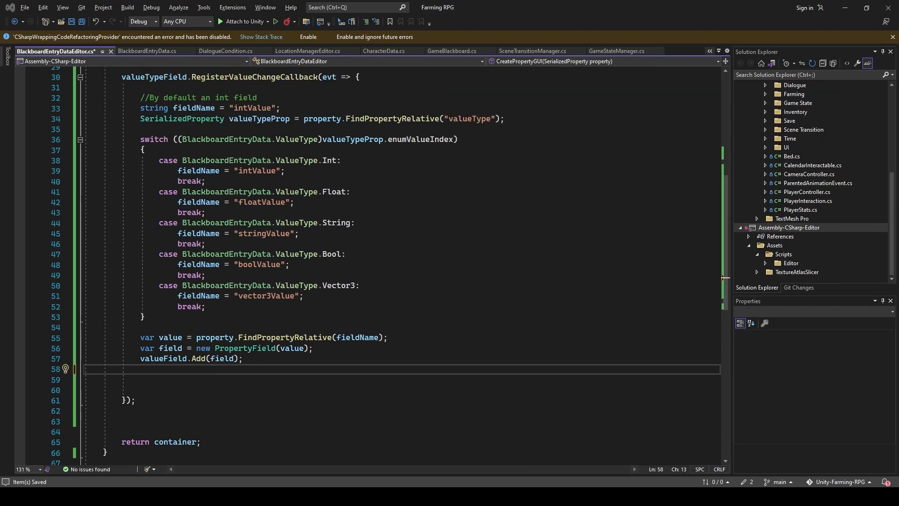
type("field")
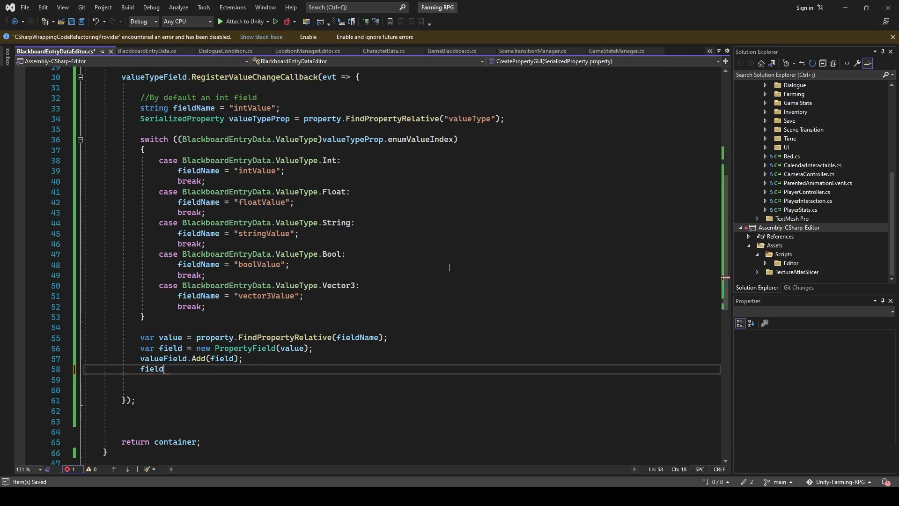
type(".BindProperty()")
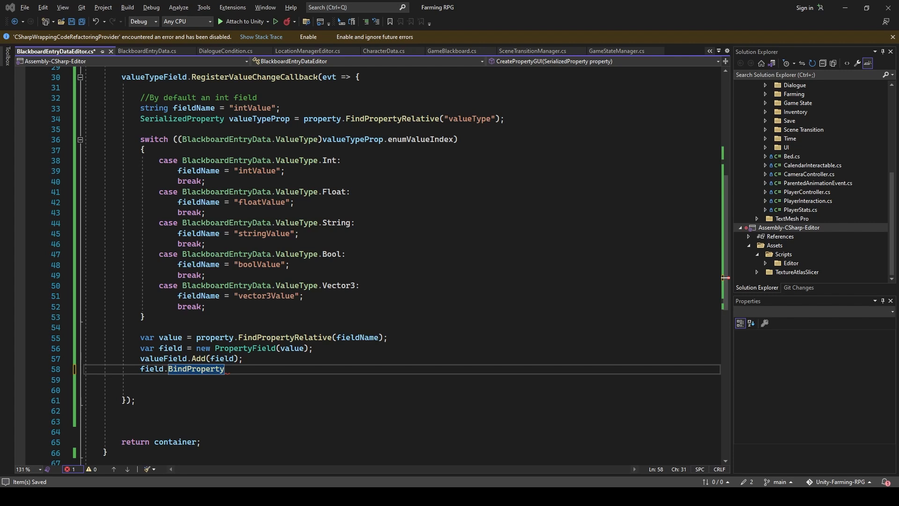
type("()")
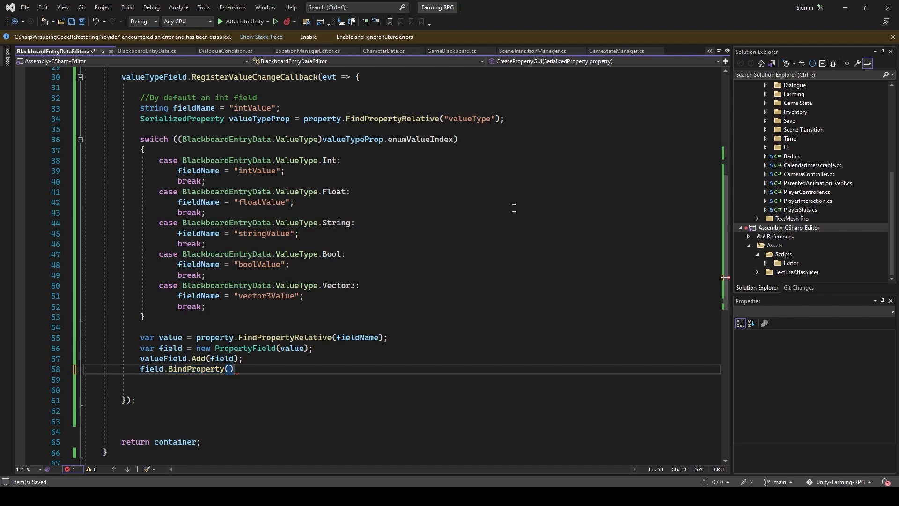
type(";")
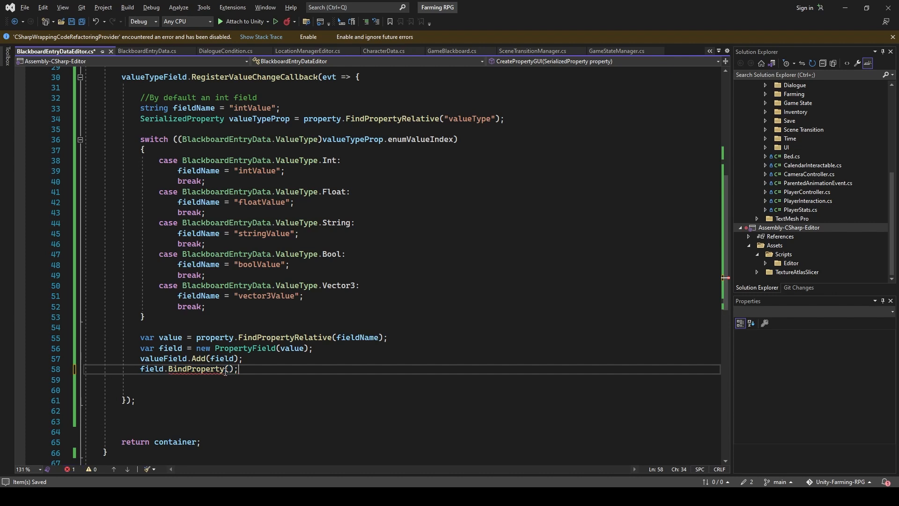
type("value")
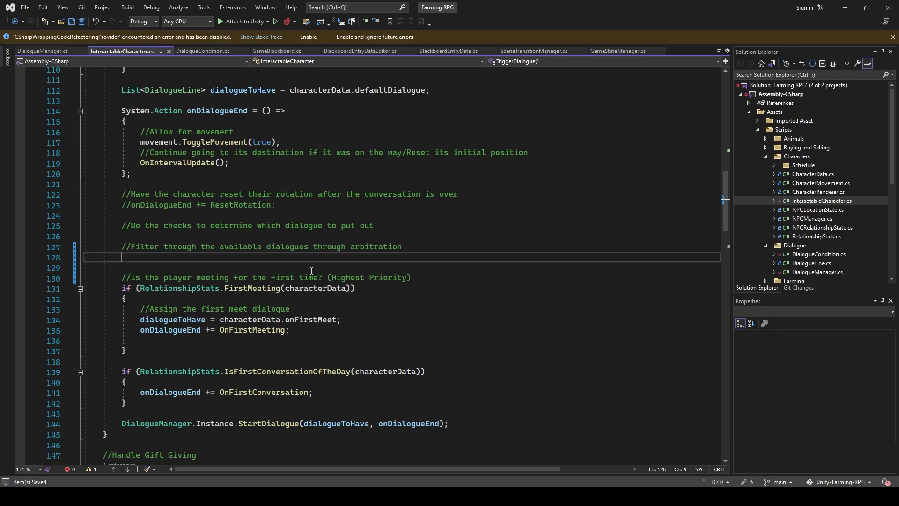
Call DialogueManager.SelectDialogue(dialogueToHave, characterData.dialogues) in TriggerDialogue before the dialogue checks.
type("DialogueManager")
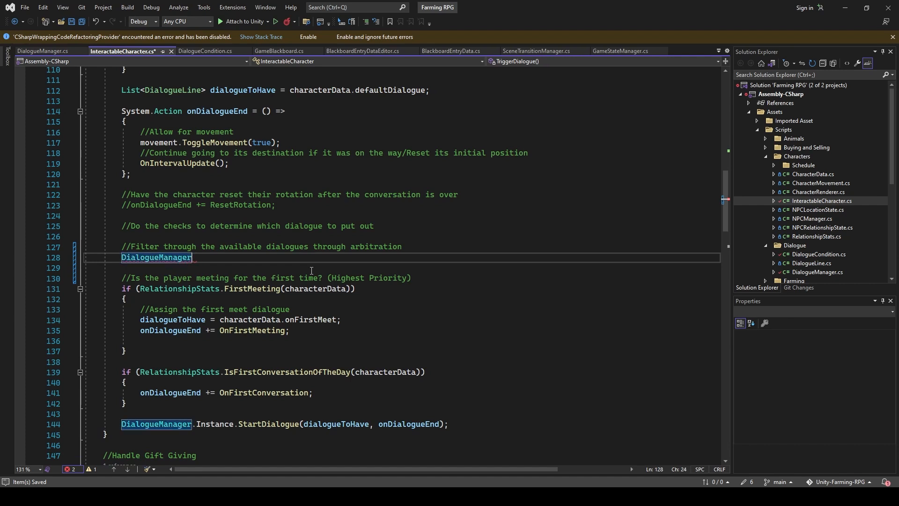
type(".SelectDialogue()")
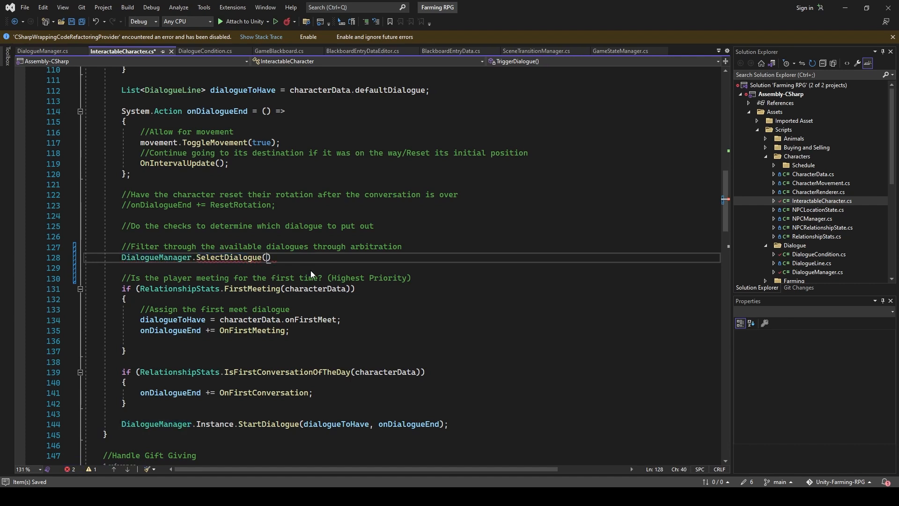
type("dialogueToHave,")
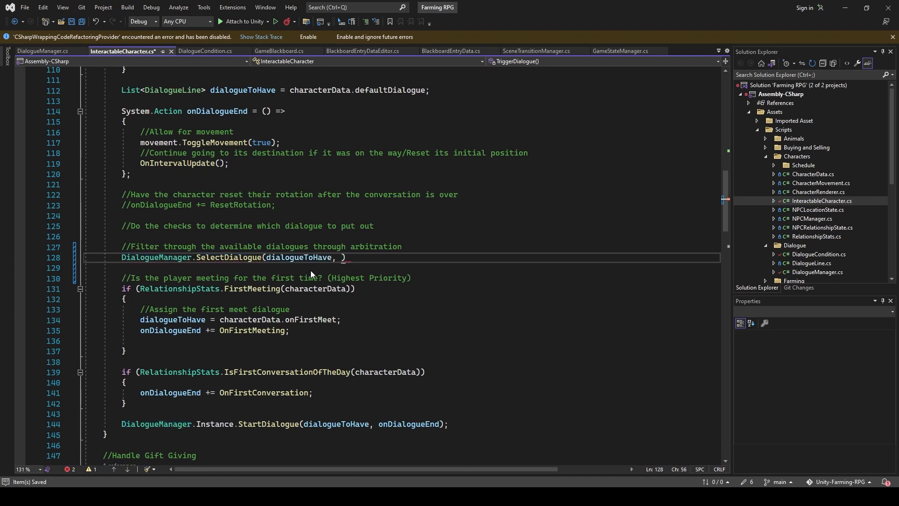
type("characterData")
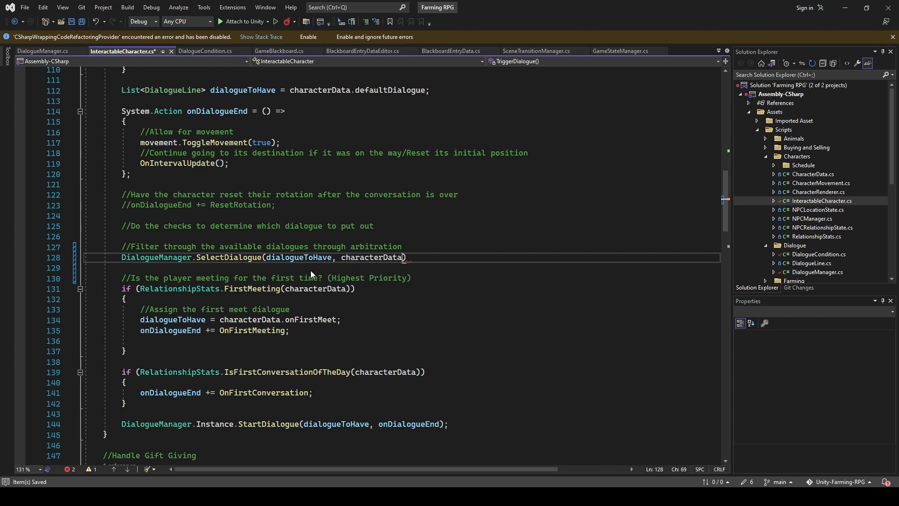
type(".dialogues")
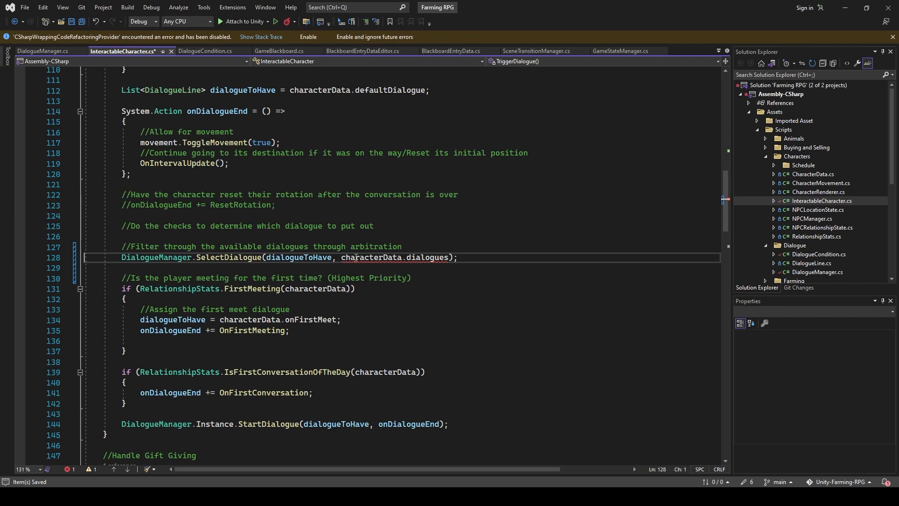
left_click(43, 51)
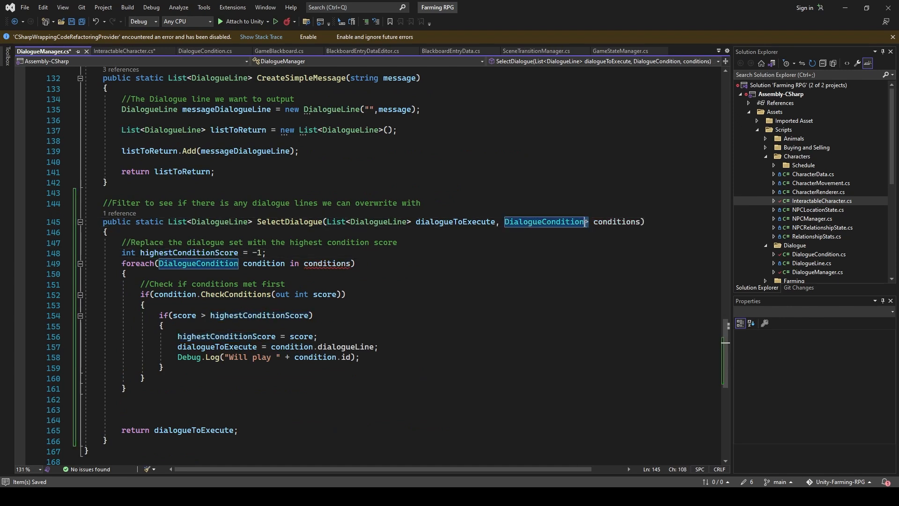
Change SelectDialogue's DialogueCondition[] parameter to List<DialogueCondition>.
left_click(122, 51)
type("List<")
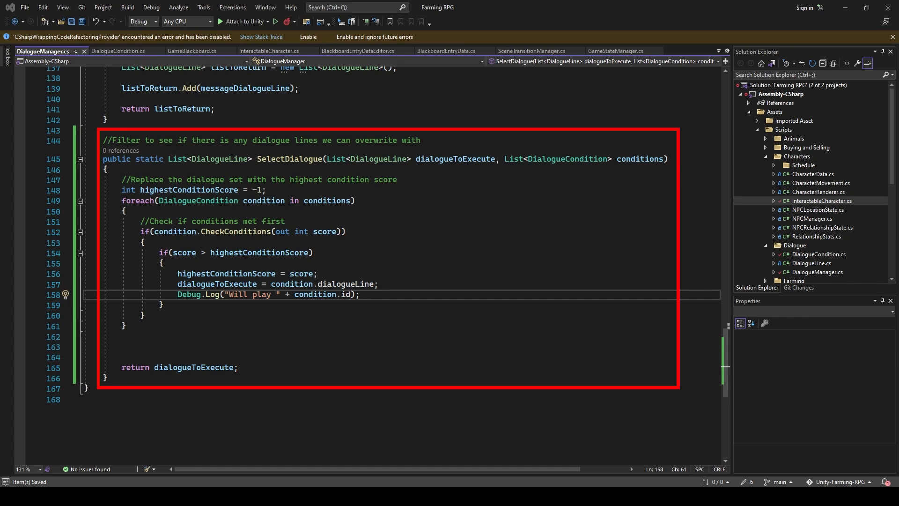
left_click(120, 51)
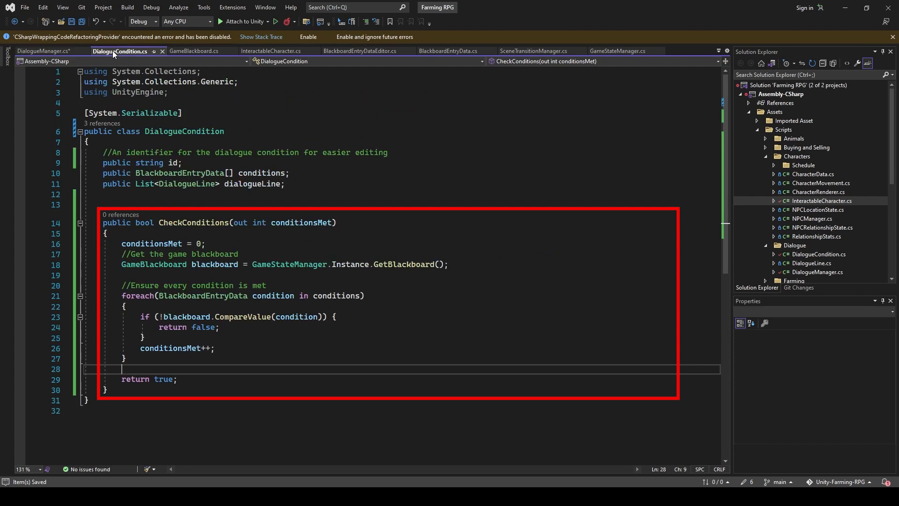
mouse_move(120, 60)
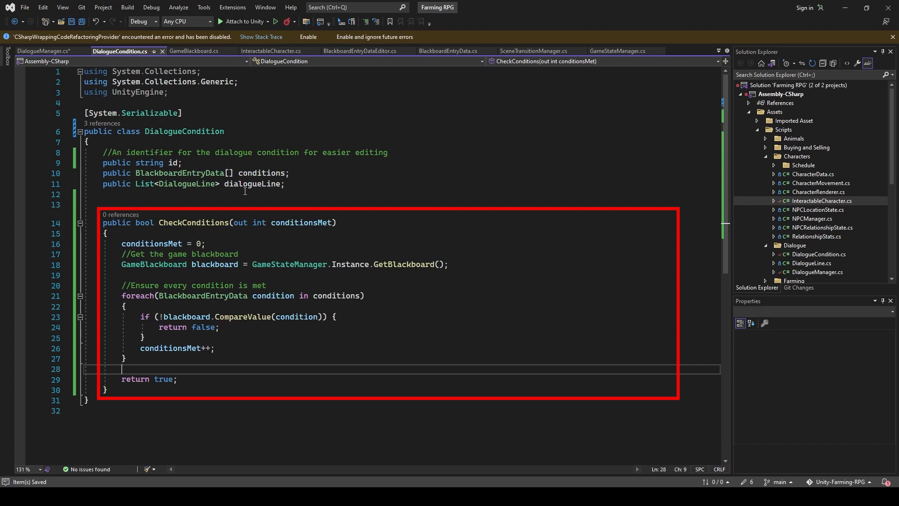
left_click(195, 51)
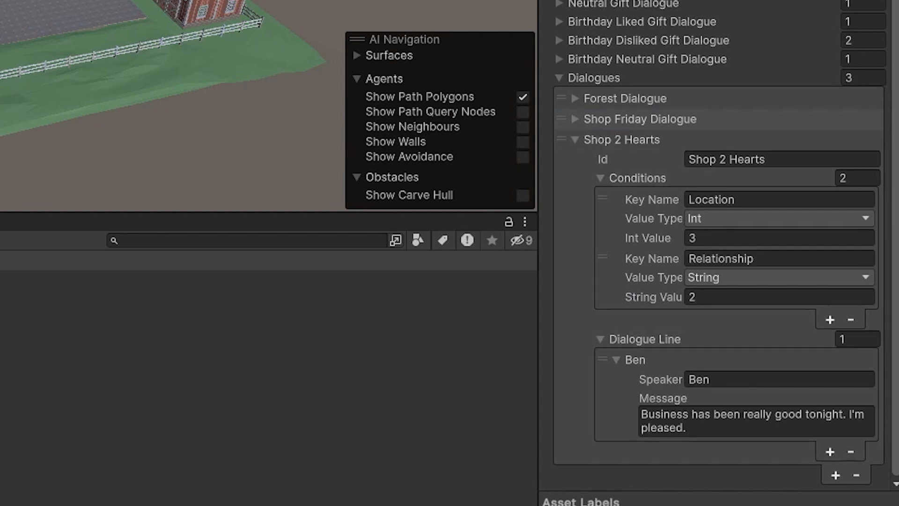
Rewrite the Shop 2 Hearts dialogue line message to "It's always good to see you!".
type("Hi")
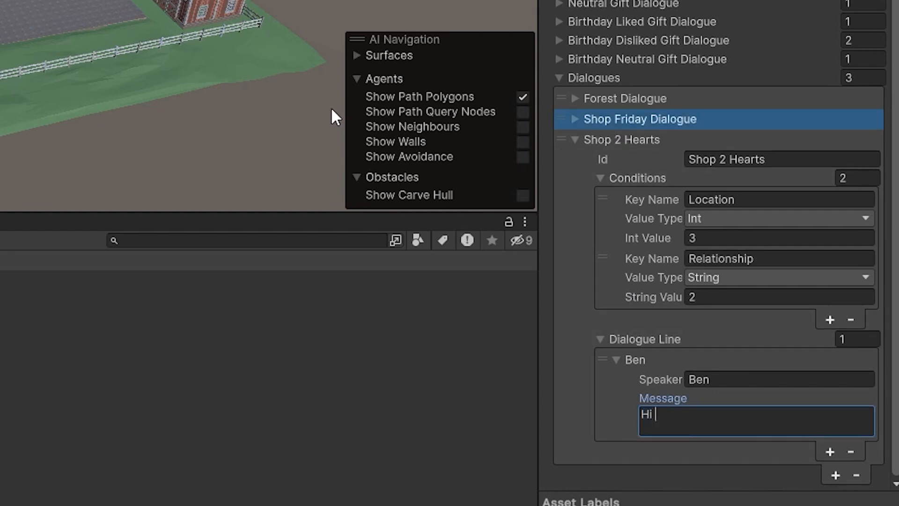
type("Good to see you")
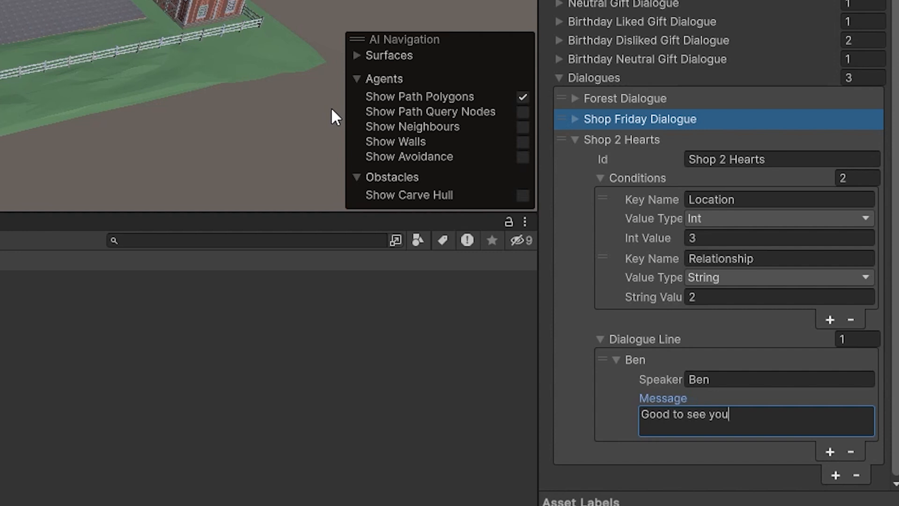
type("! you're")
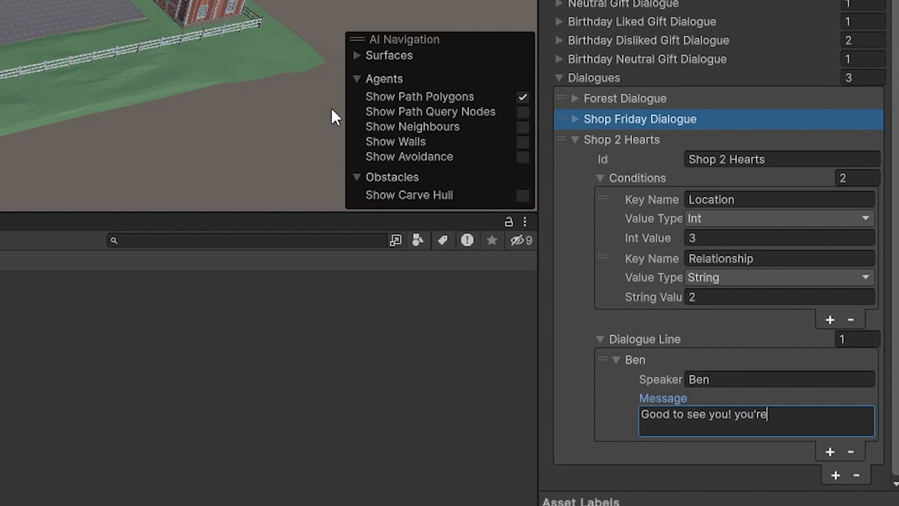
left_click(828, 452)
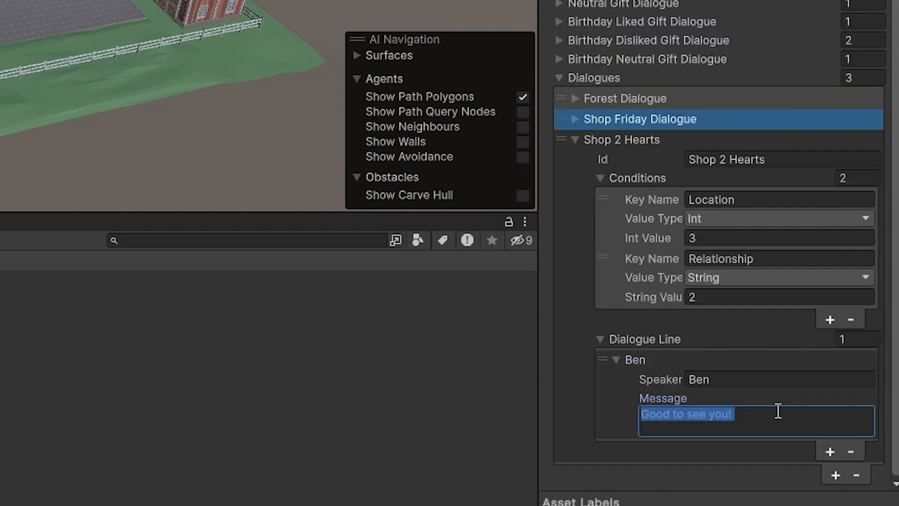
type("It's always good to see you!")
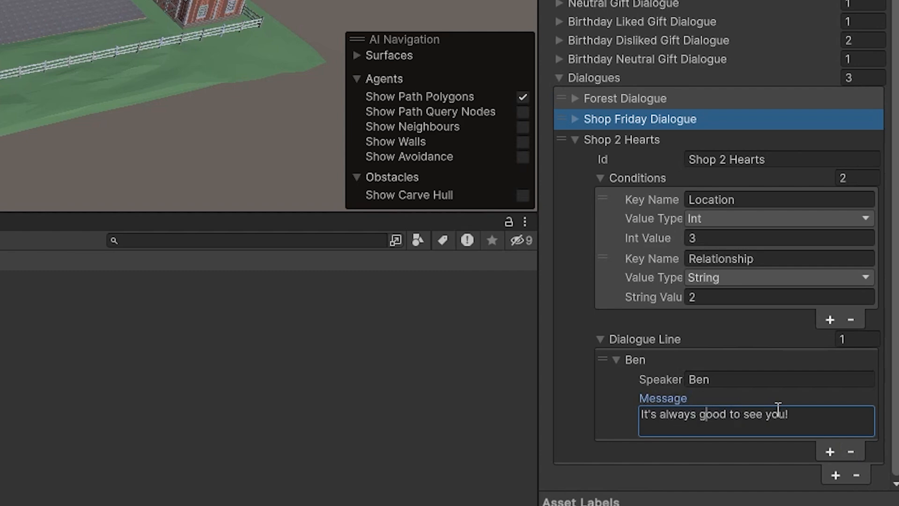
left_click(434, 7)
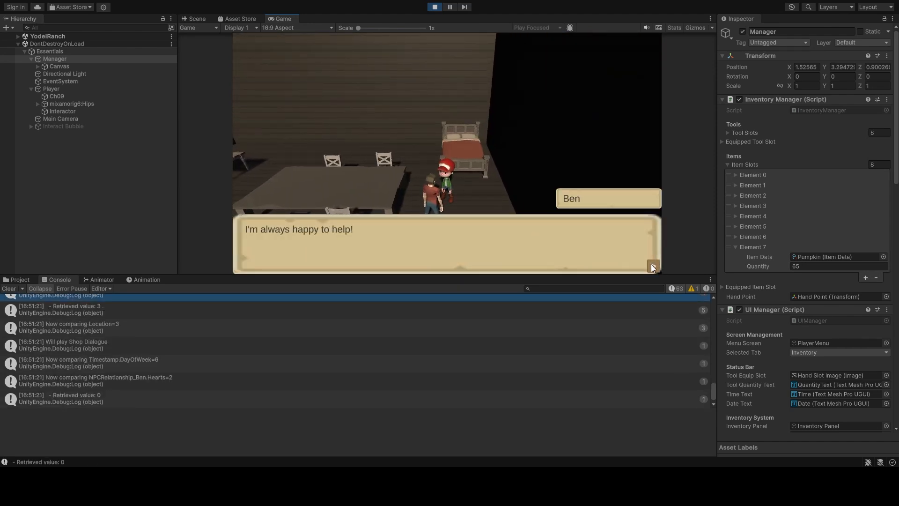
Advance the NPC's dialogue, talk to the NPC again and step through the new shop dialogue.
left_click(652, 267)
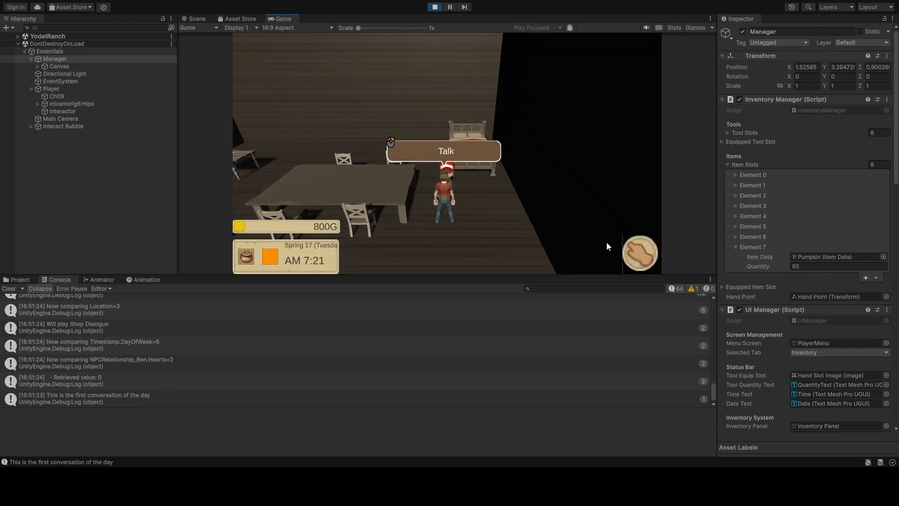
left_click(445, 151)
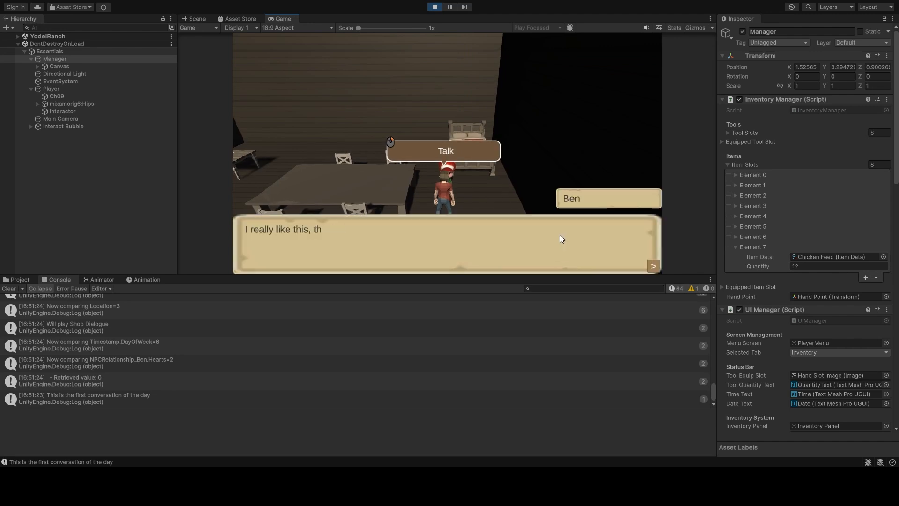
left_click(652, 266)
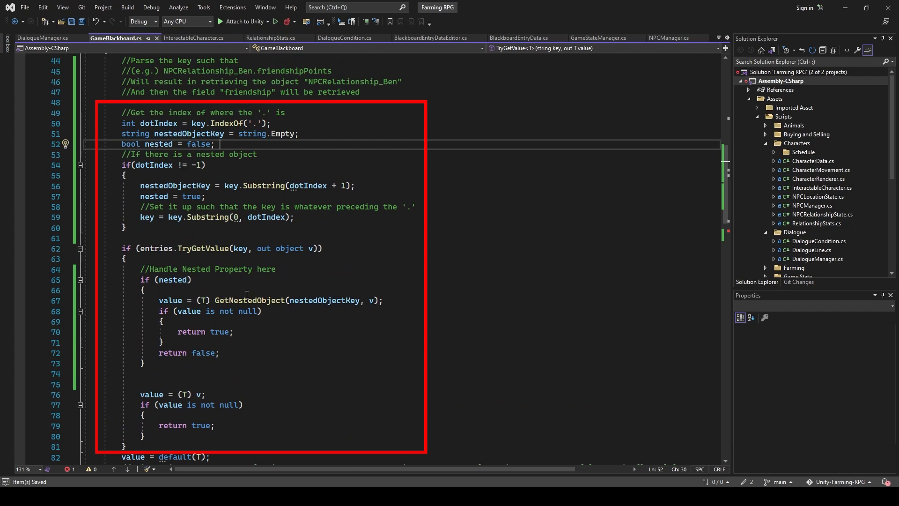
Scroll to TryGetValue's dot-splitting code for nested property keys in GameBlackboard.
scroll("down", 3)
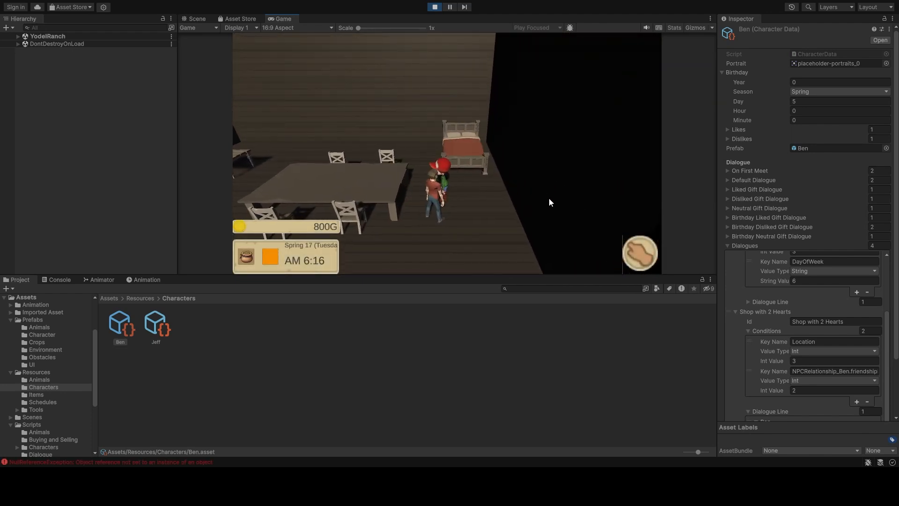
Show the Console's NullReferenceException from GameBlackboard.TryGetValue with its stack trace.
left_click(58, 281)
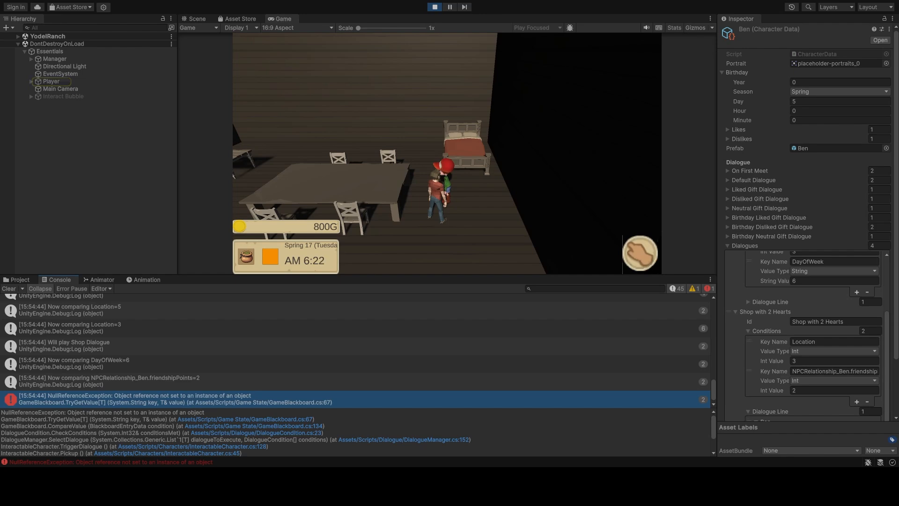
left_click(450, 6)
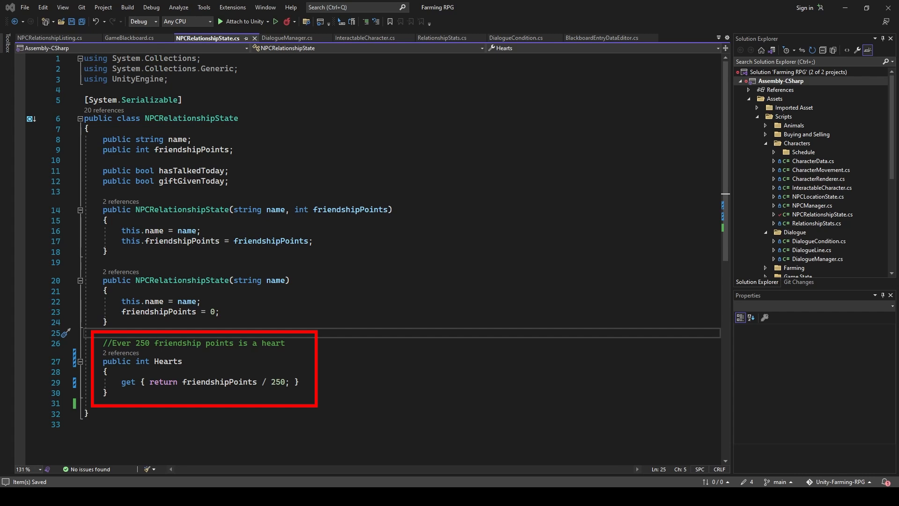
Review NPCRelationshipListing, then GameStateManager's ClockUpdate storing the timestamp on the blackboard.
left_click(46, 38)
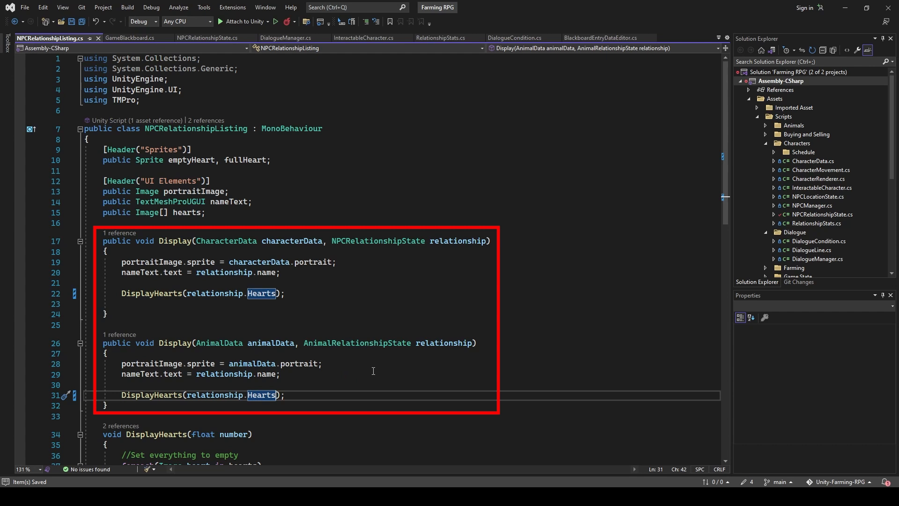
left_click(118, 38)
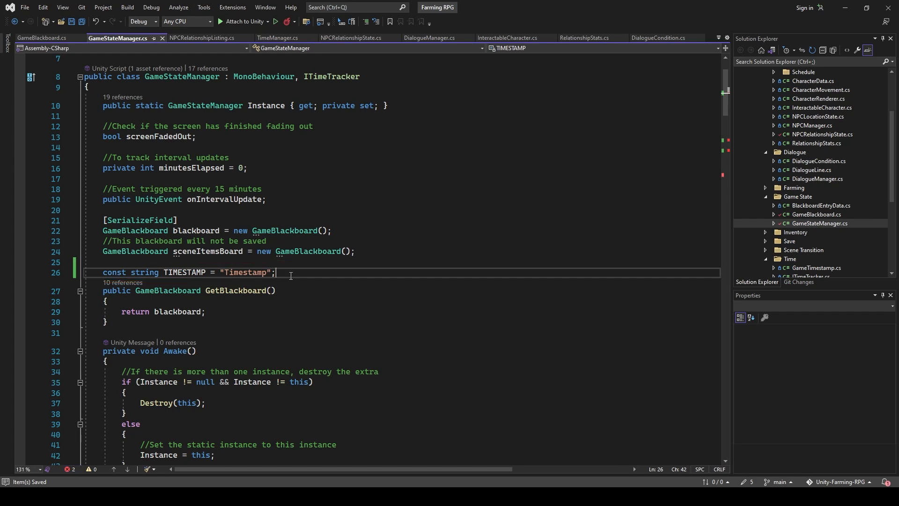
scroll("down", 3)
type("blackboard.SetValue(TIMESTAMP, timestamp);")
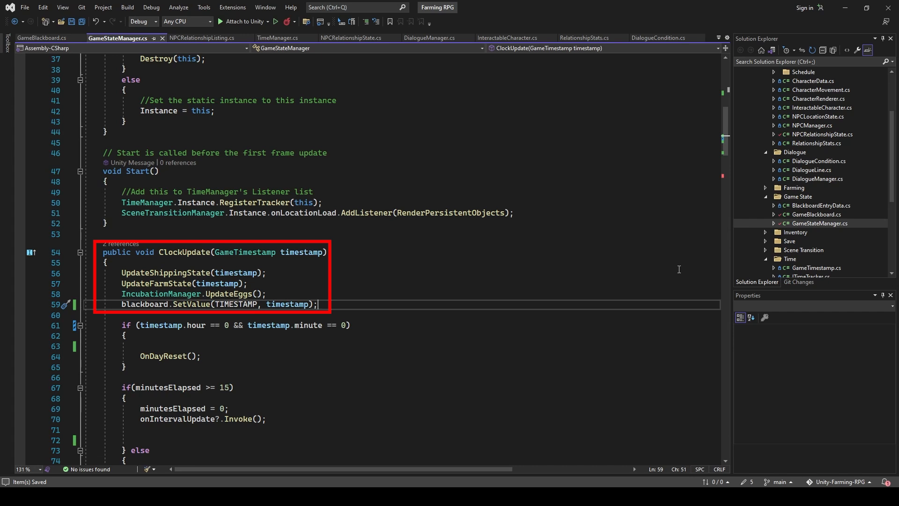
Review GameTimestamp's DayOfWeek property and the nested lookup, then return to Unity.
left_click(660, 38)
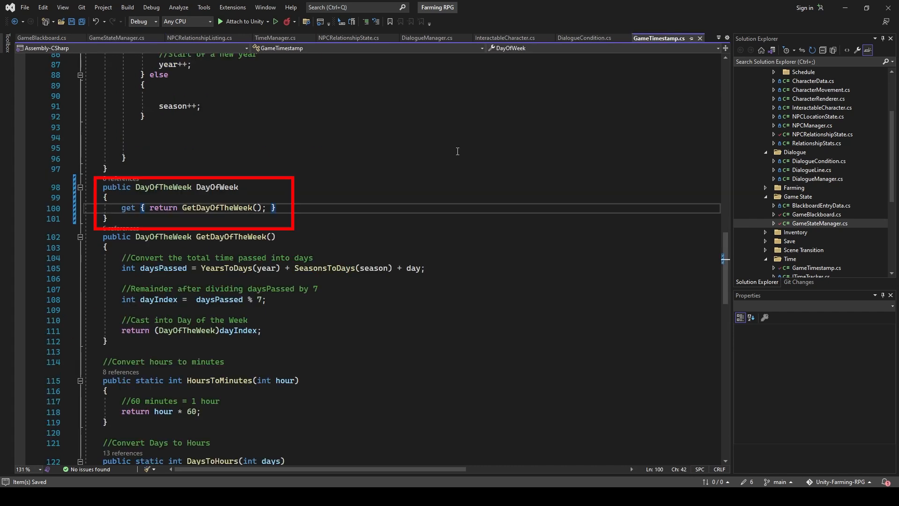
mouse_move(468, 206)
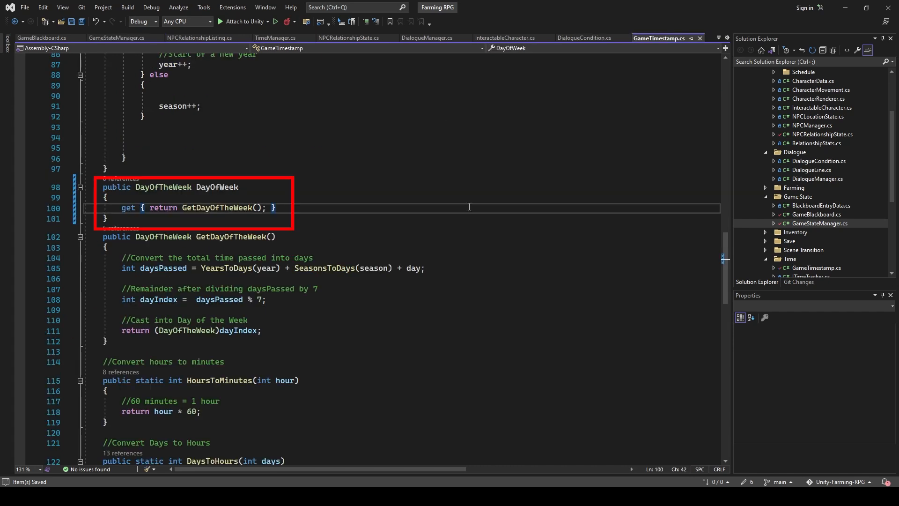
mouse_move(478, 267)
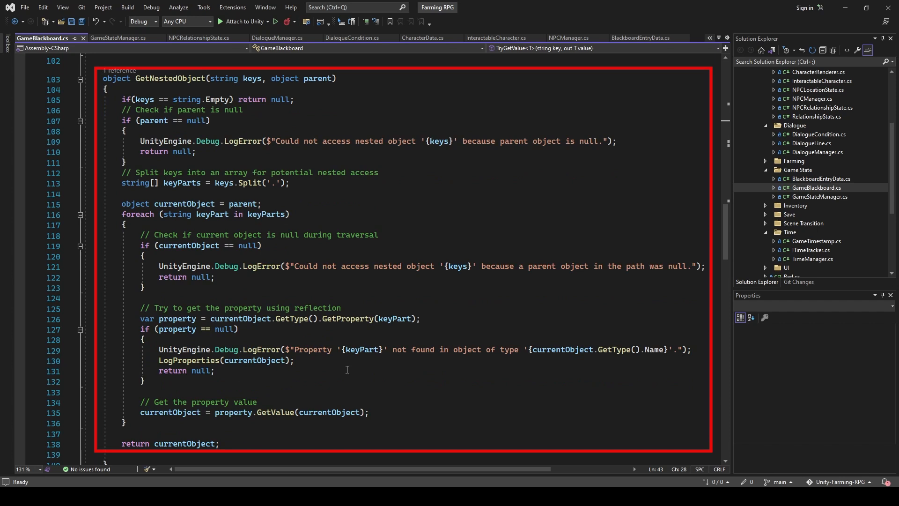
scroll("down", 3)
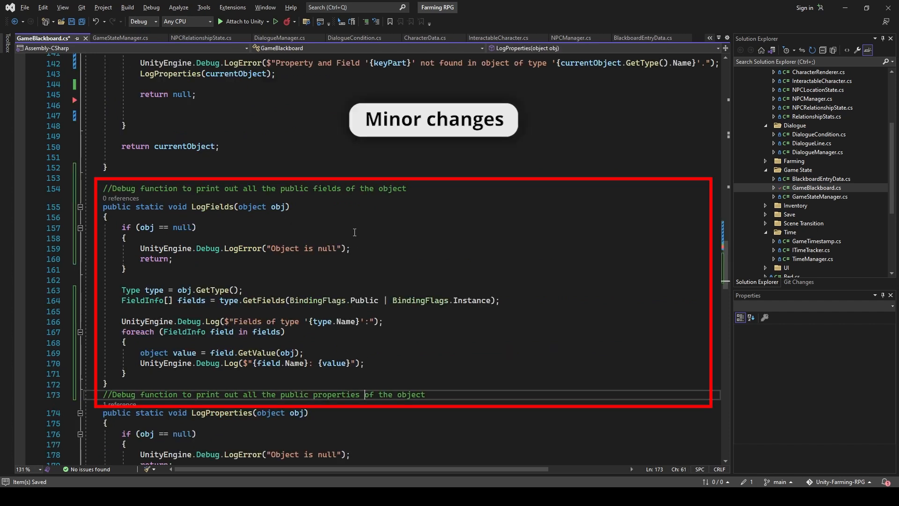
left_click(197, 227)
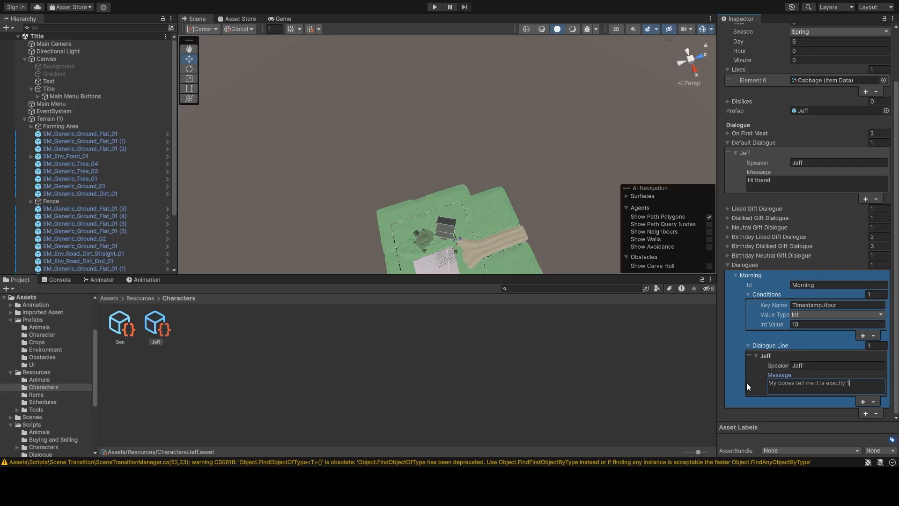
Refresh Jeff's Character Data asset so the Morning dialogue condition fields appear.
scroll("up", 3)
type("0 am in the morning.")
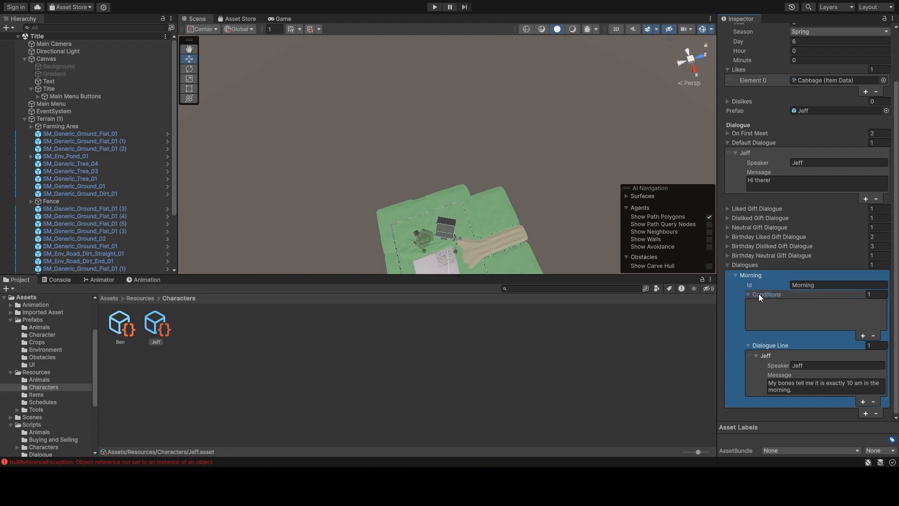
scroll("up", 3)
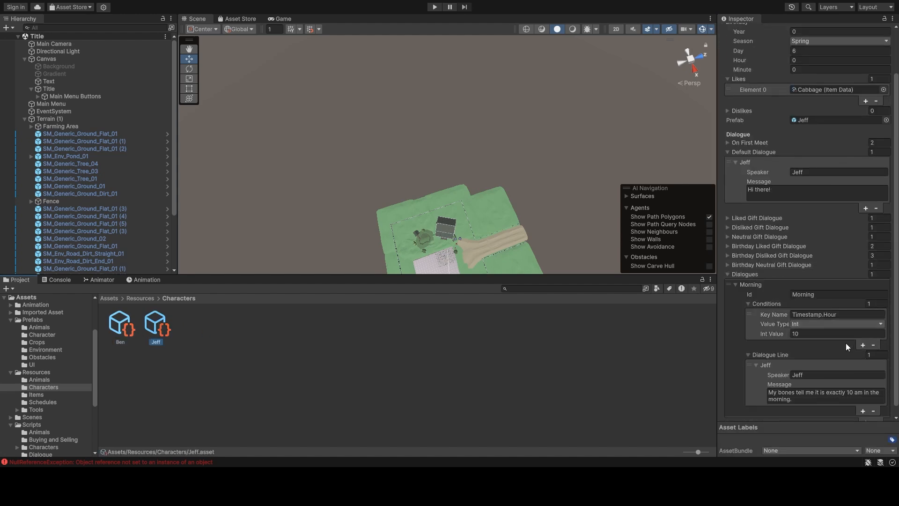
left_click(224, 357)
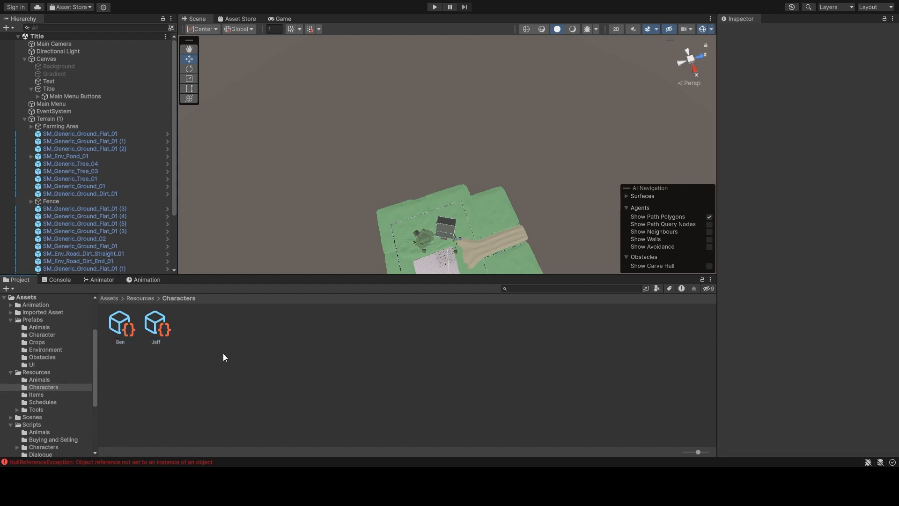
left_click(155, 322)
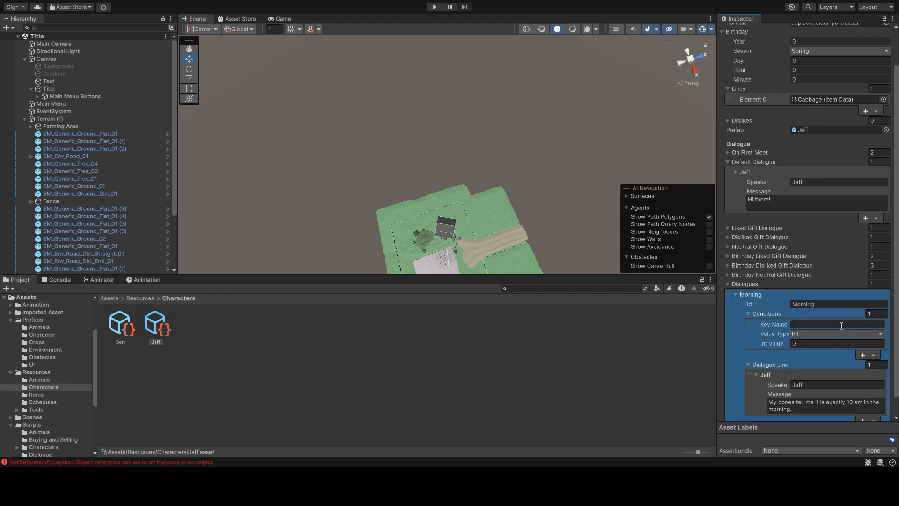
Set the Morning condition Key Name to Timestamp.Hour and compare against Ben's character data.
type("Timestam")
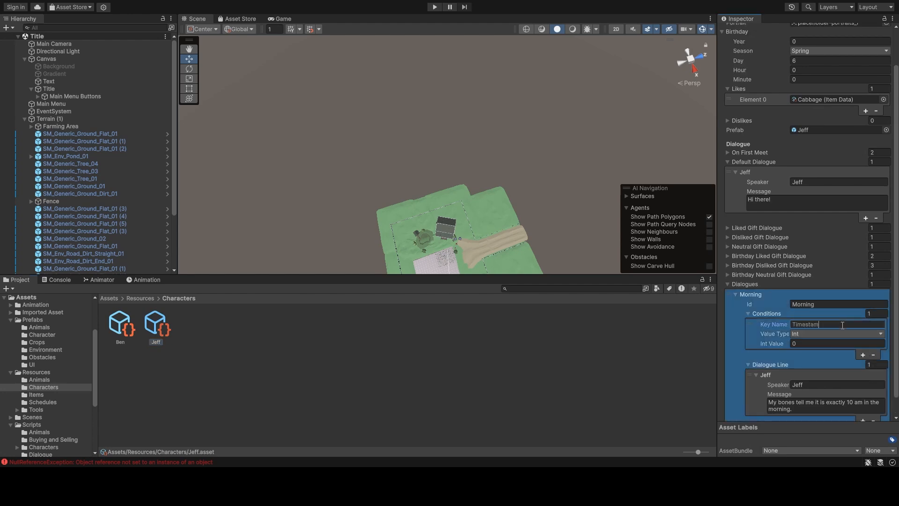
type(".Hour")
left_click(838, 343)
type("10")
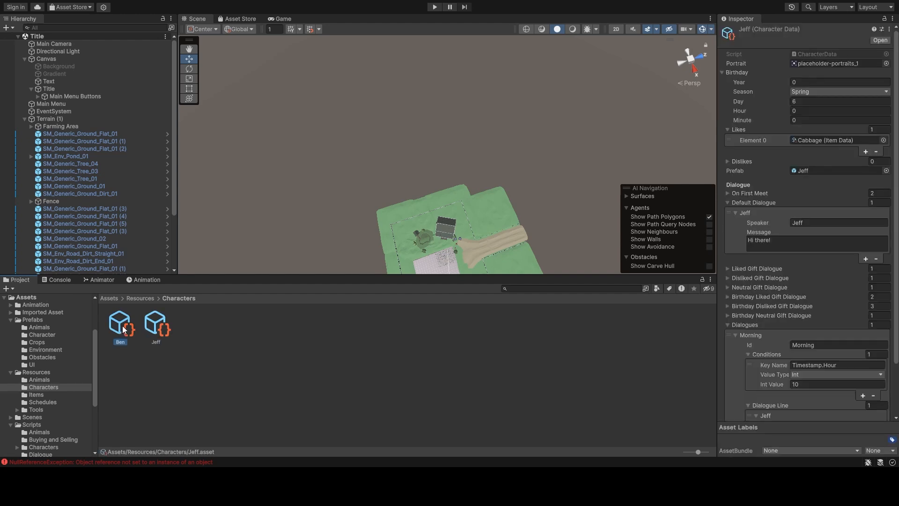
left_click(120, 322)
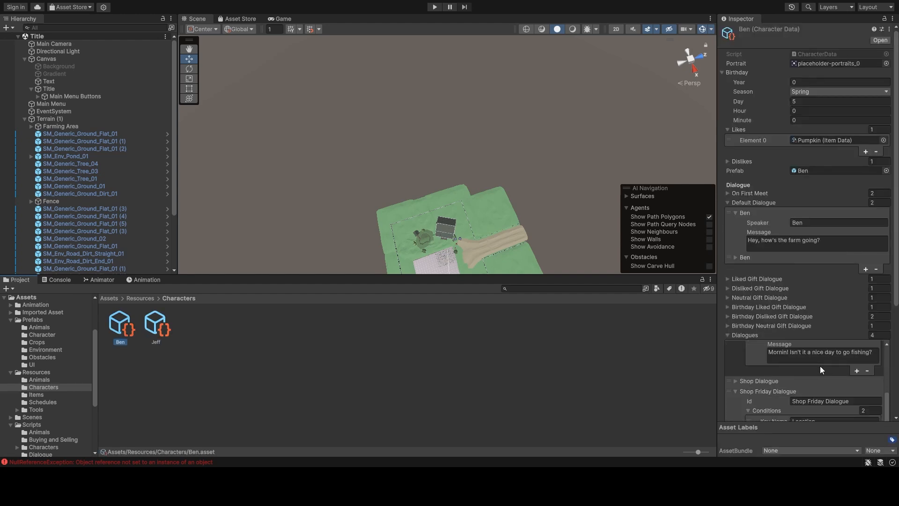
left_click(155, 323)
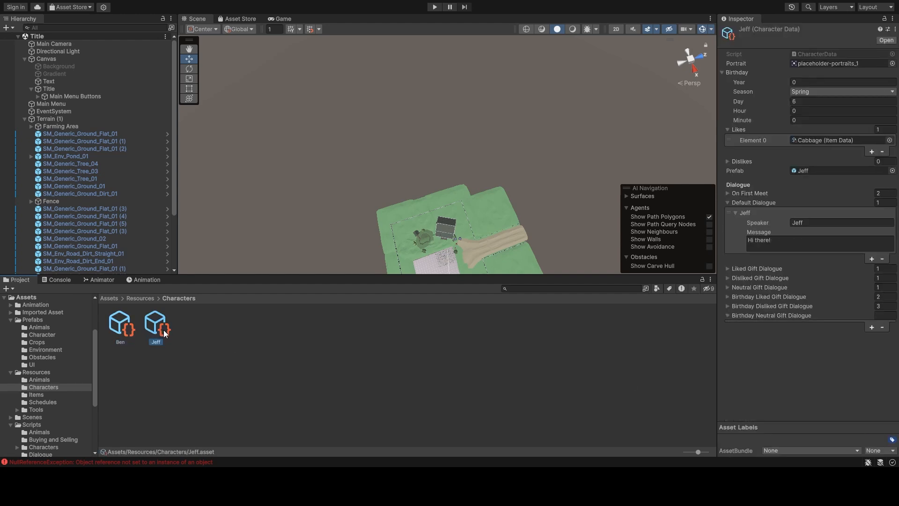
scroll("down", 3)
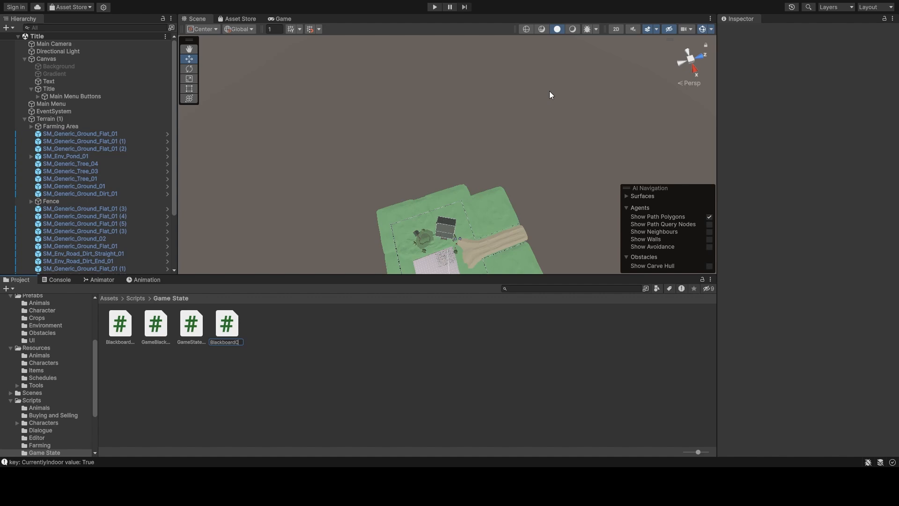
Create the BlackboardCondition script and review GameBlackboard's comparison-based CompareValue logic.
left_click(119, 324)
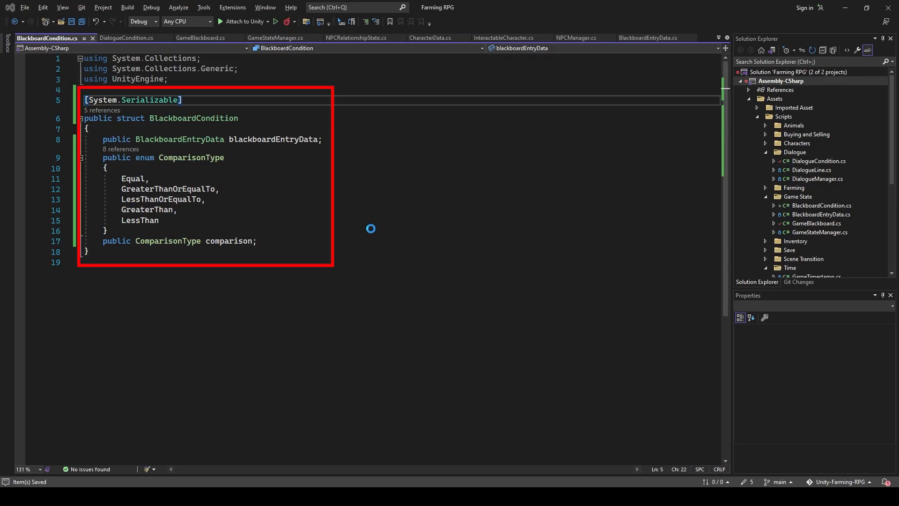
mouse_move(380, 257)
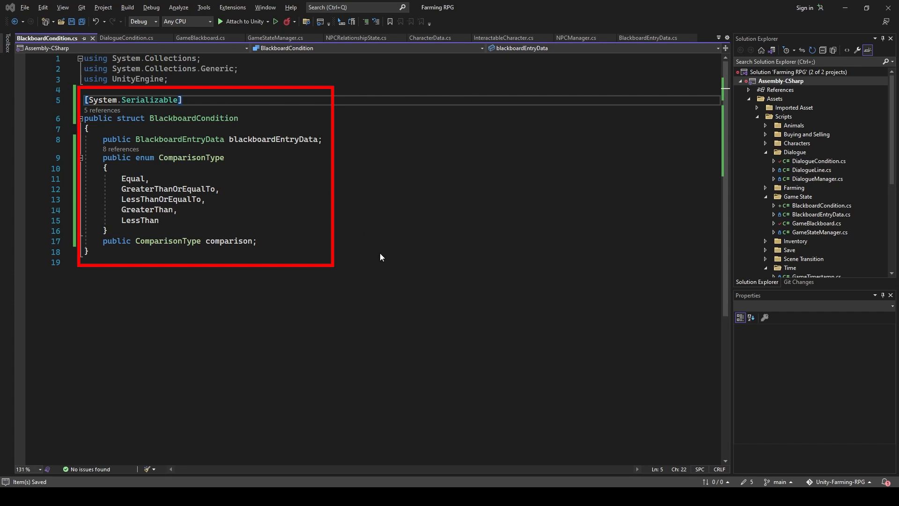
left_click(201, 38)
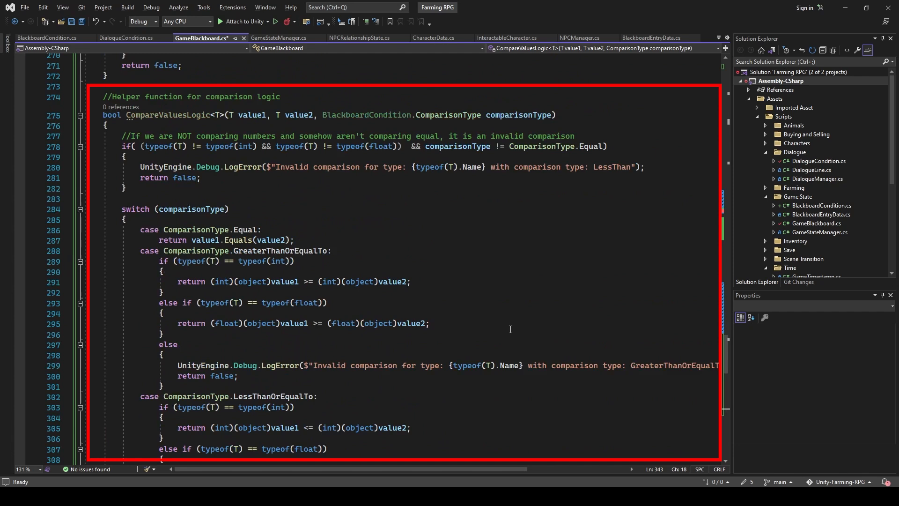
mouse_move(507, 327)
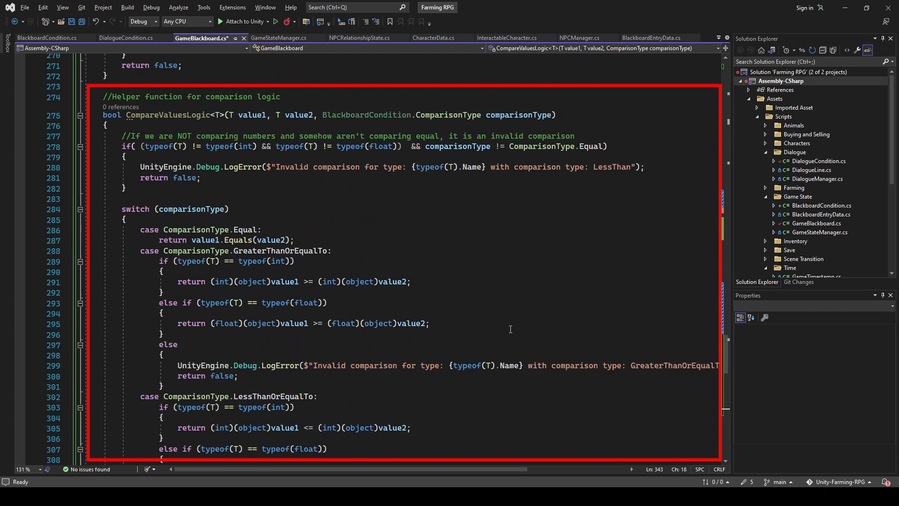
scroll("down", 3)
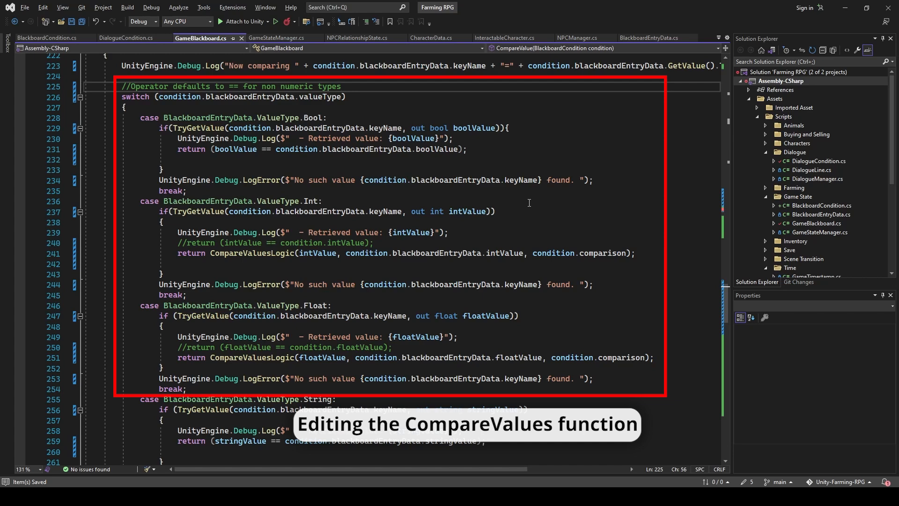
scroll("down", 3)
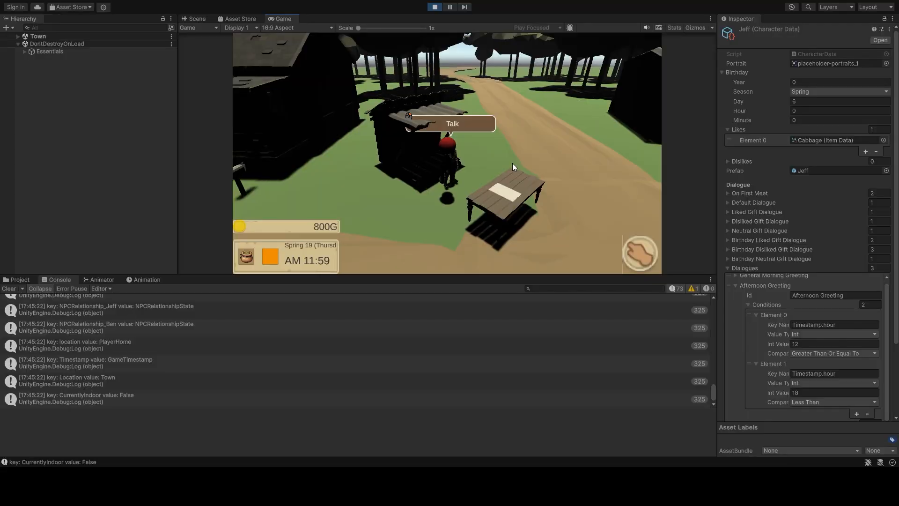
Talk to Jeff just after noon and continue past his Good afternoon! greeting.
left_click(452, 123)
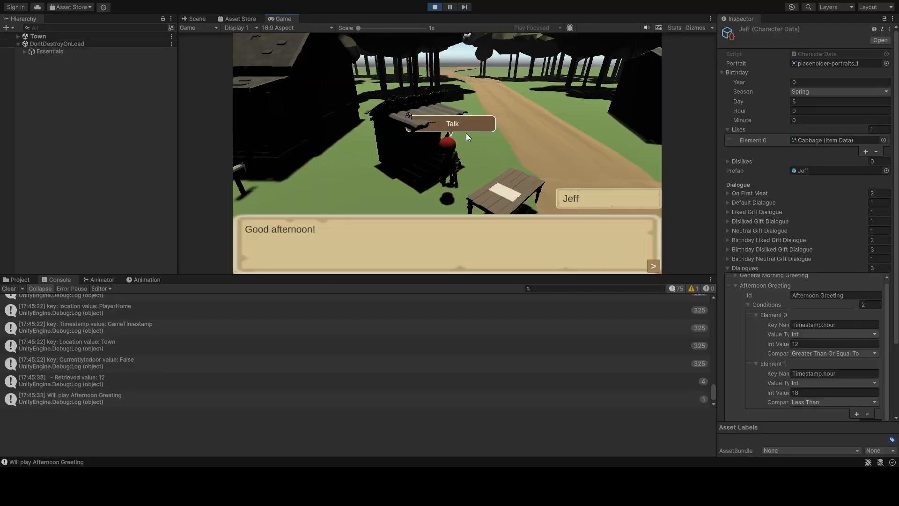
left_click(652, 266)
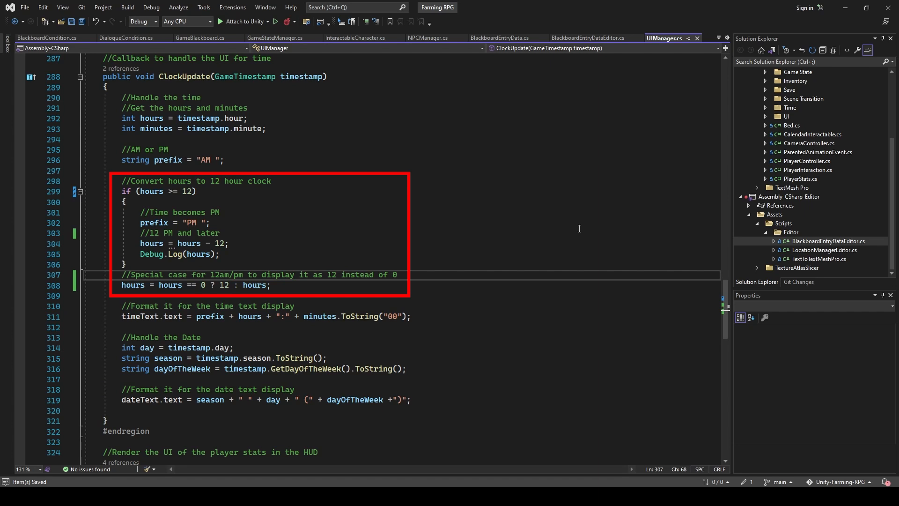
mouse_move(583, 254)
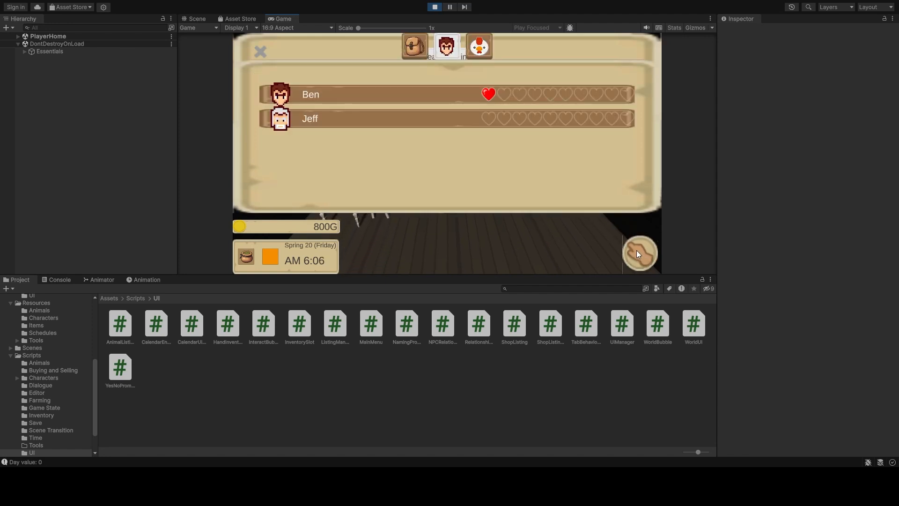
Close the relationships panel in Play mode after the HUD clock fix.
left_click(260, 52)
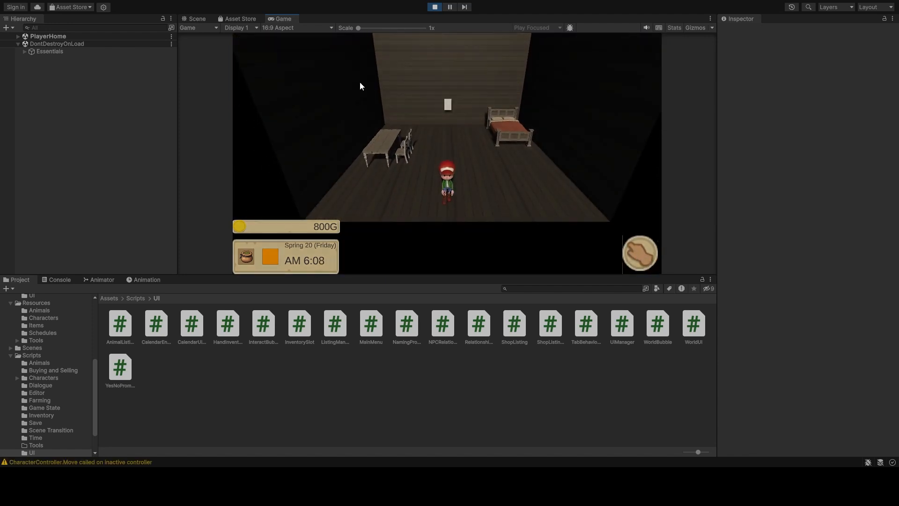